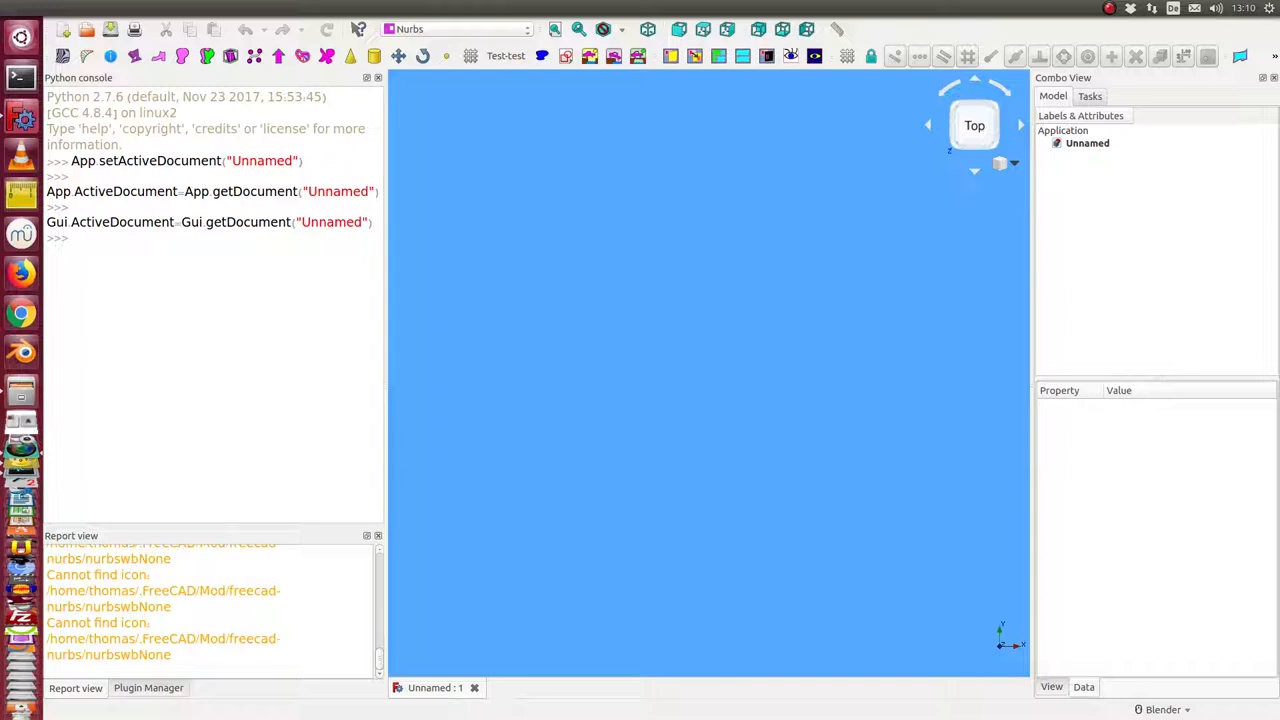
mouse_move(492, 4)
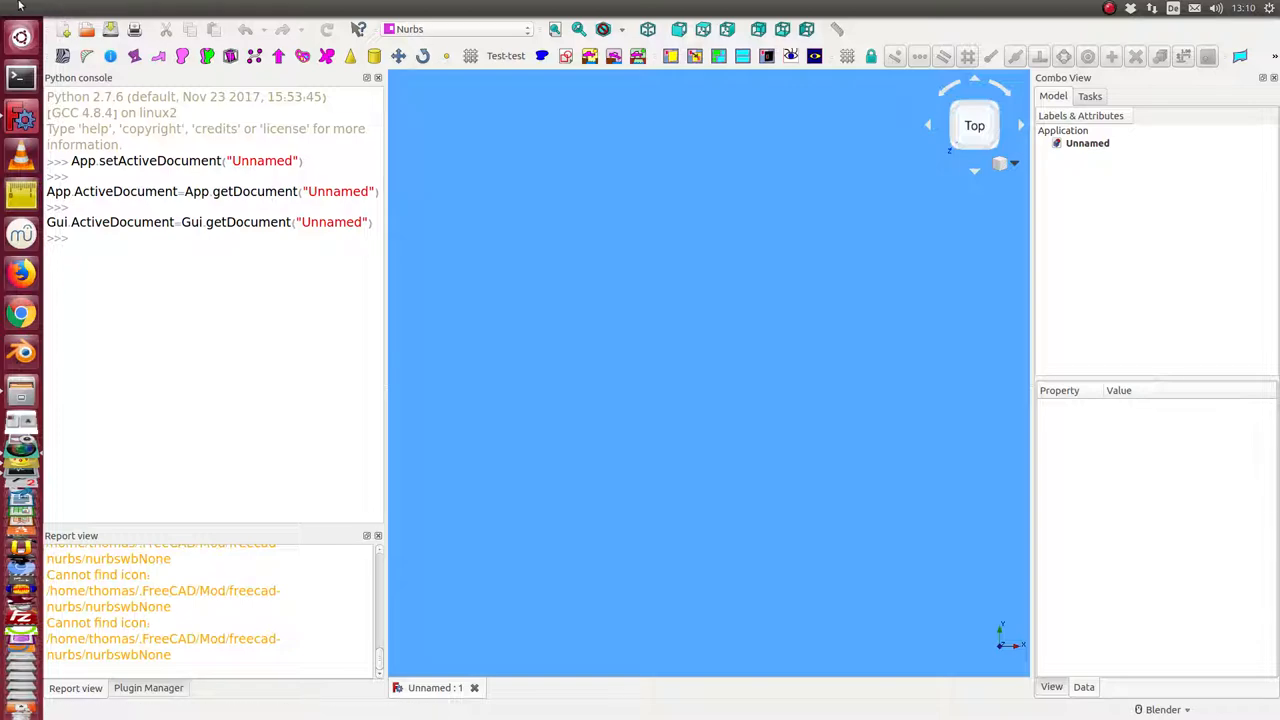
Load zz3.fcstd and select its BePlane so the Data properties are listed
left_click(56, 8)
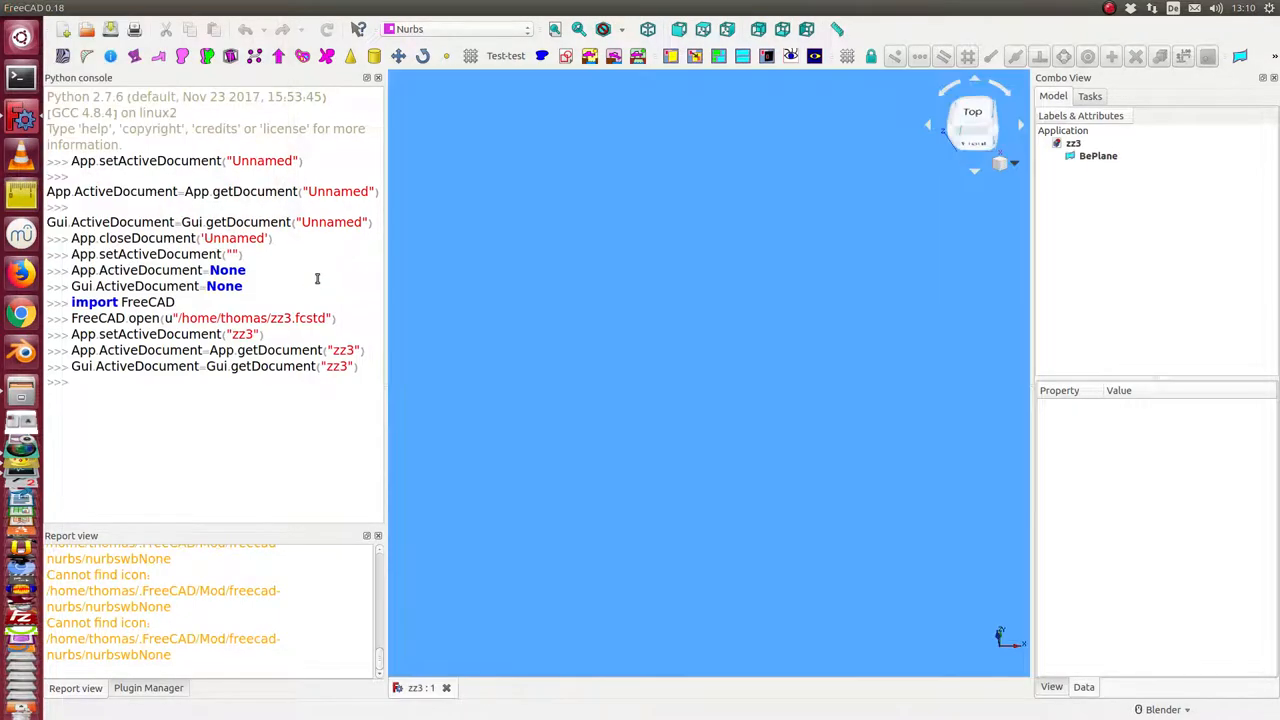
left_click(1098, 156)
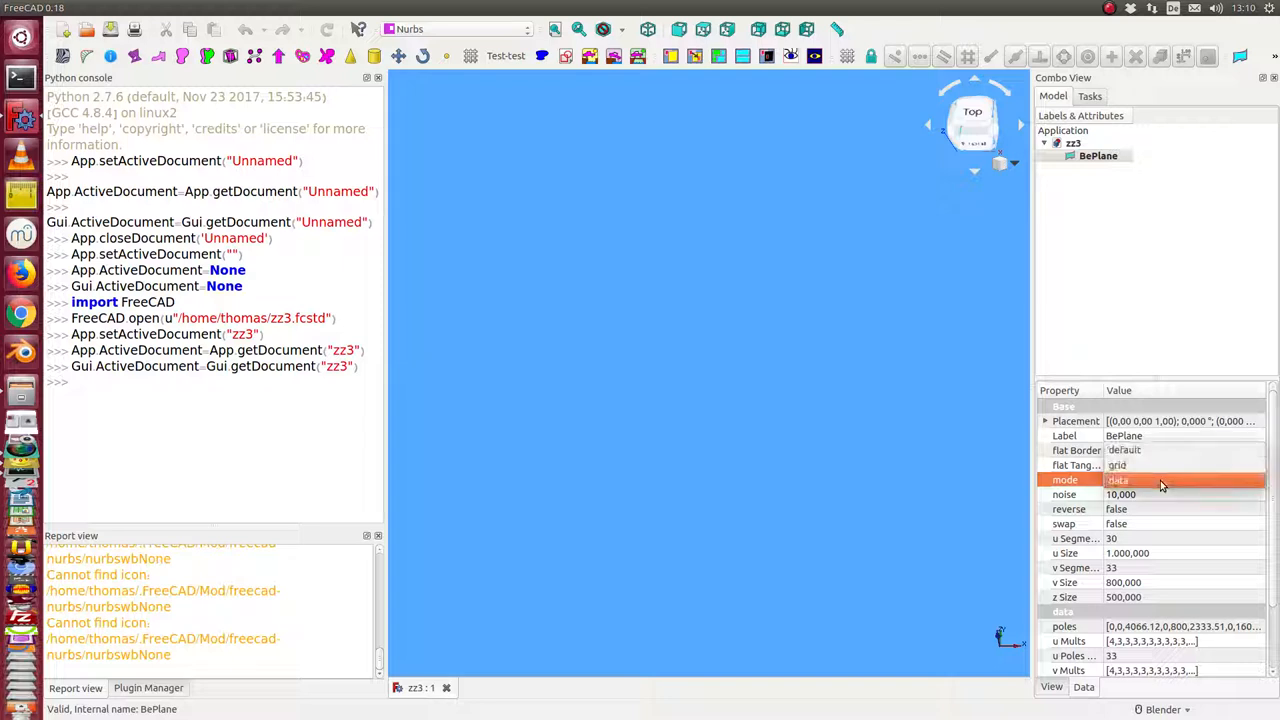
Switch BePlane to grid mode, fit all, recompute, and orbit to view the noisy wireframe at an angle
left_click(1156, 464)
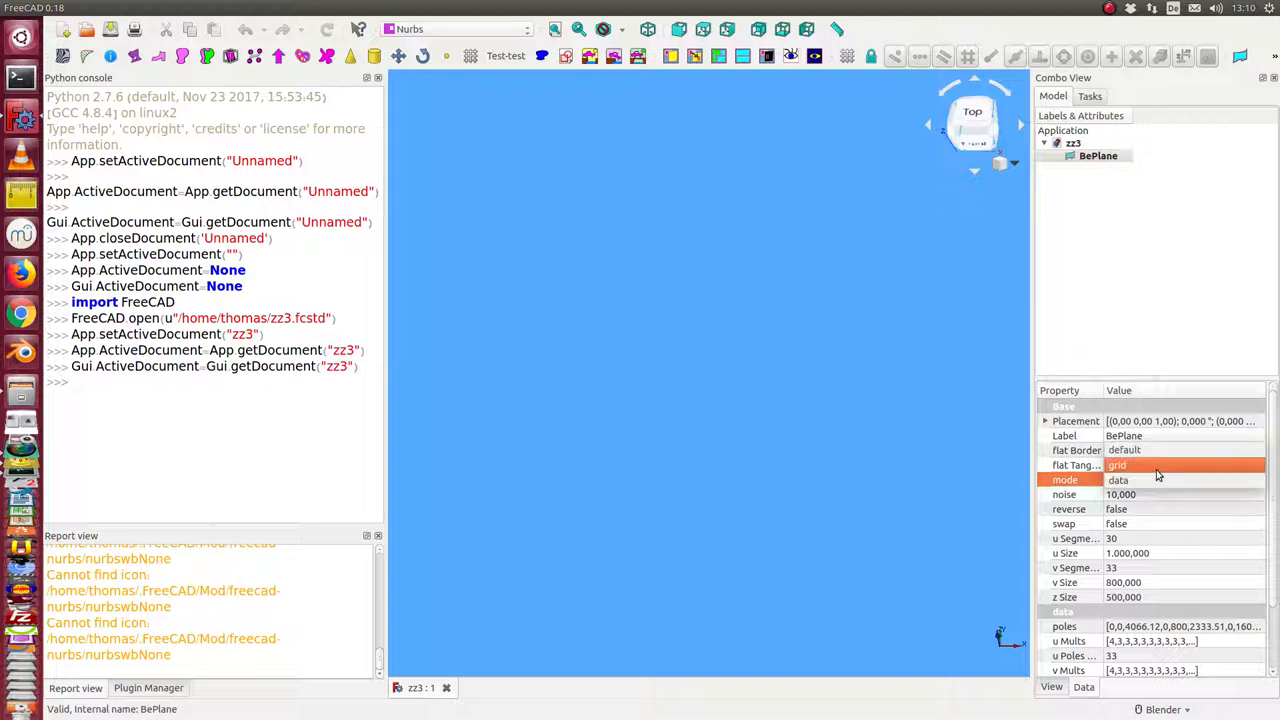
left_click(1180, 480)
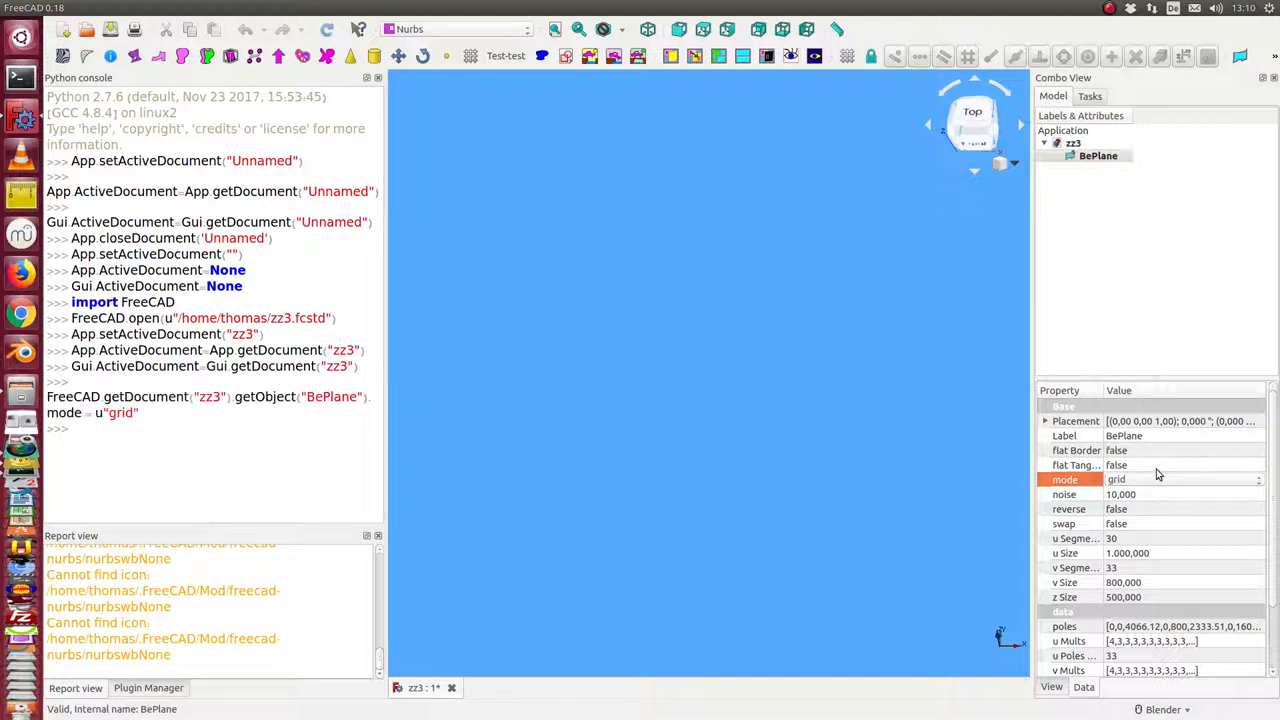
left_click(556, 30)
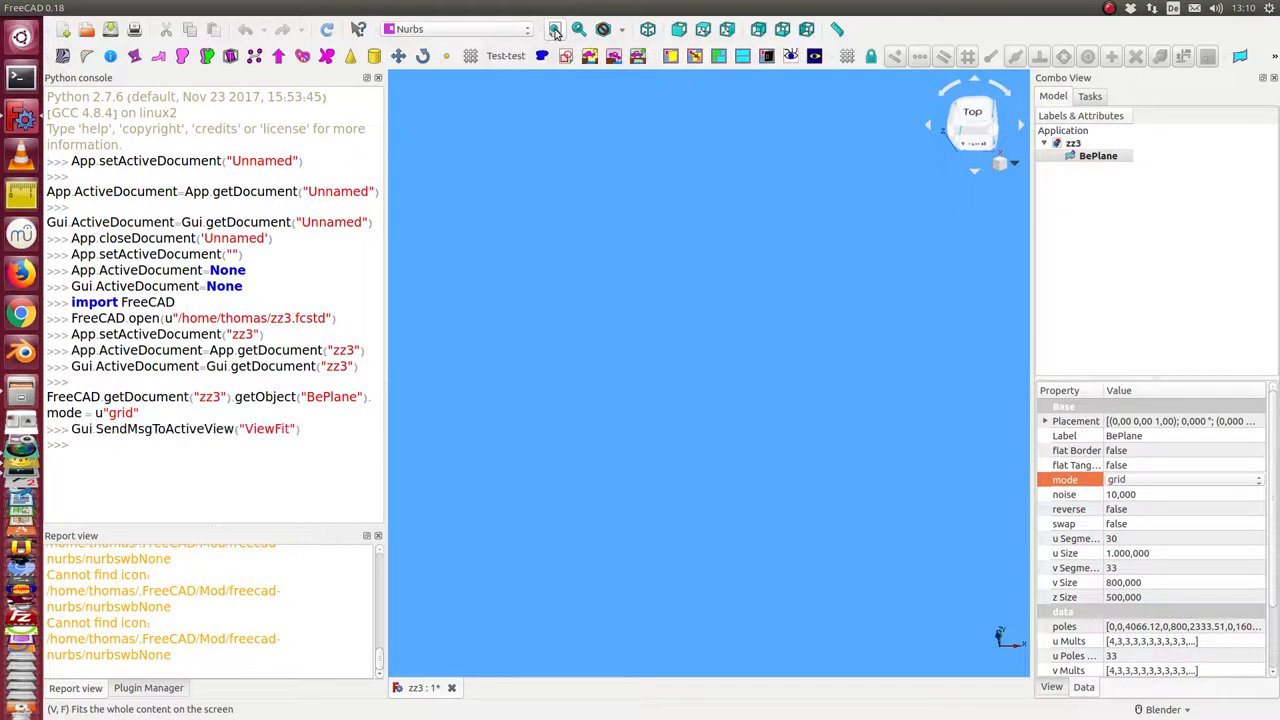
left_click(326, 28)
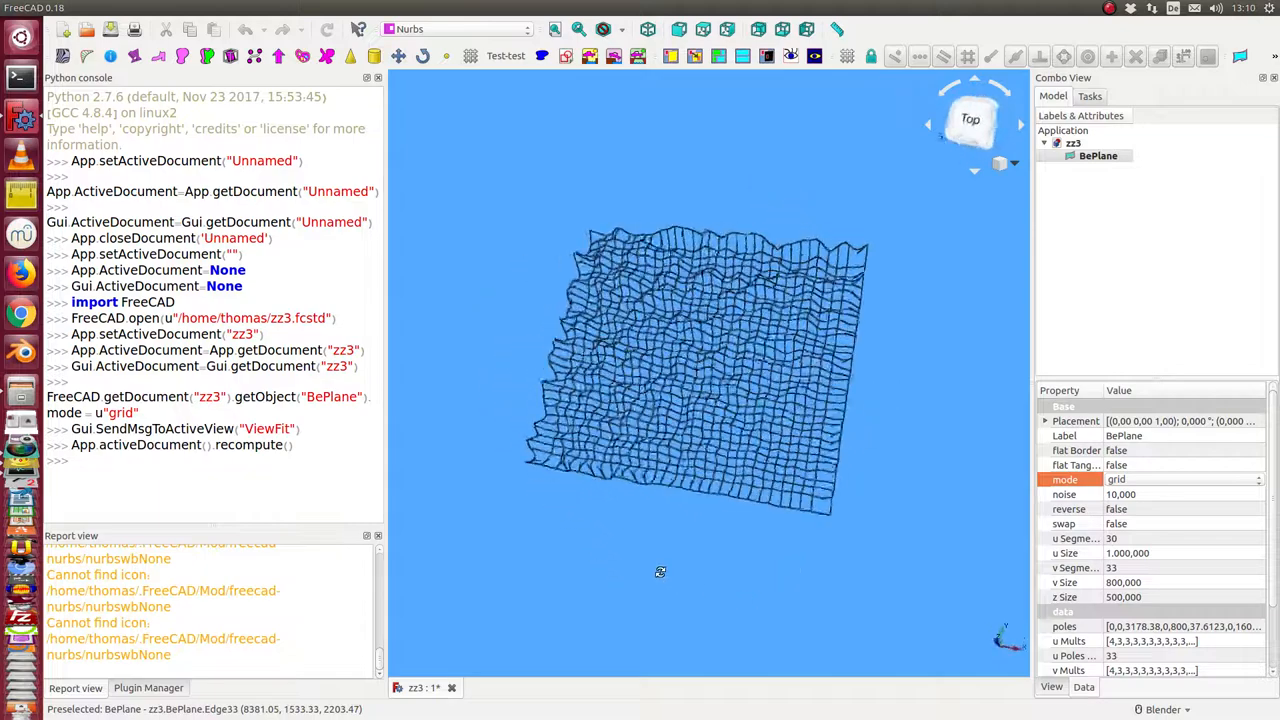
left_click(972, 118)
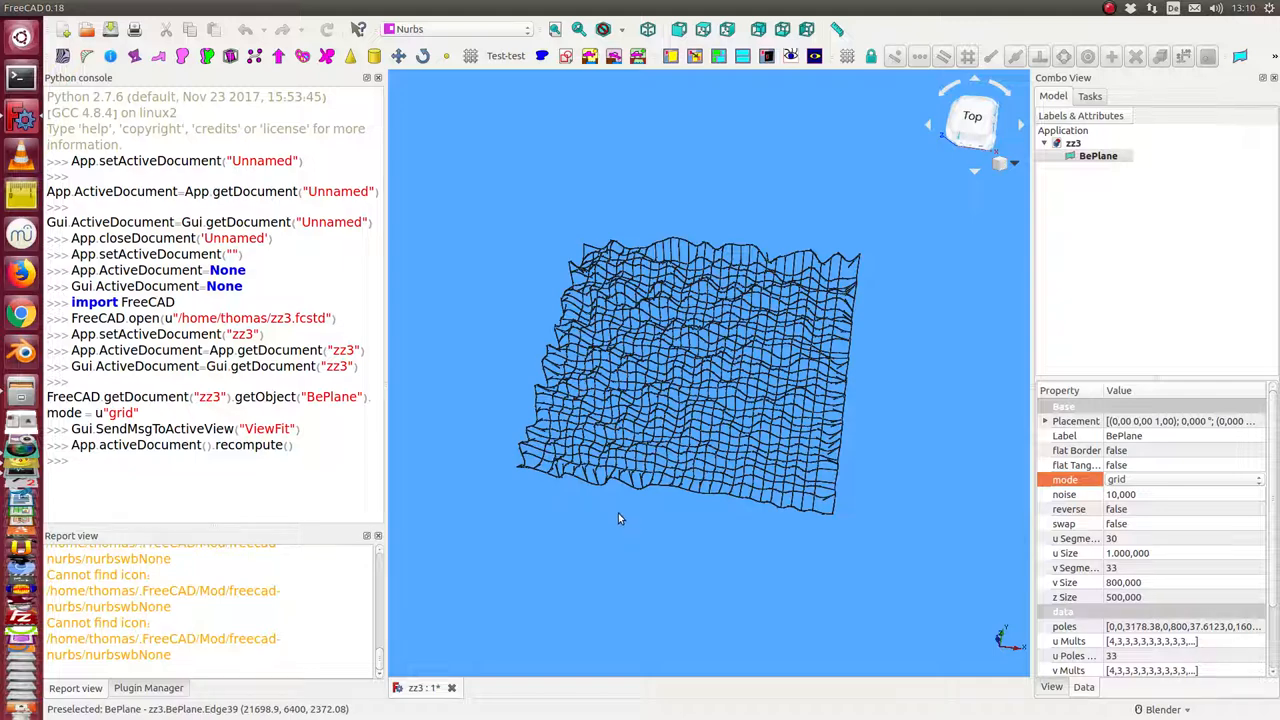
left_click_drag(618, 518, 892, 428)
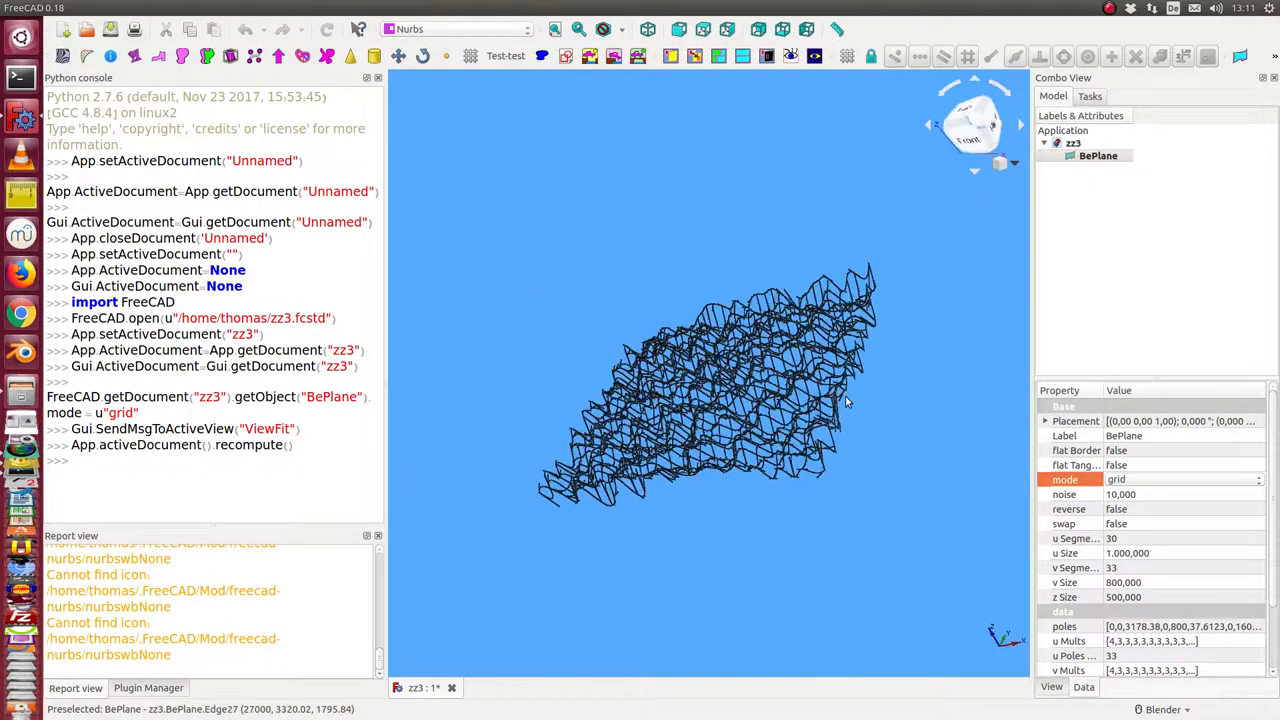
mouse_move(924, 450)
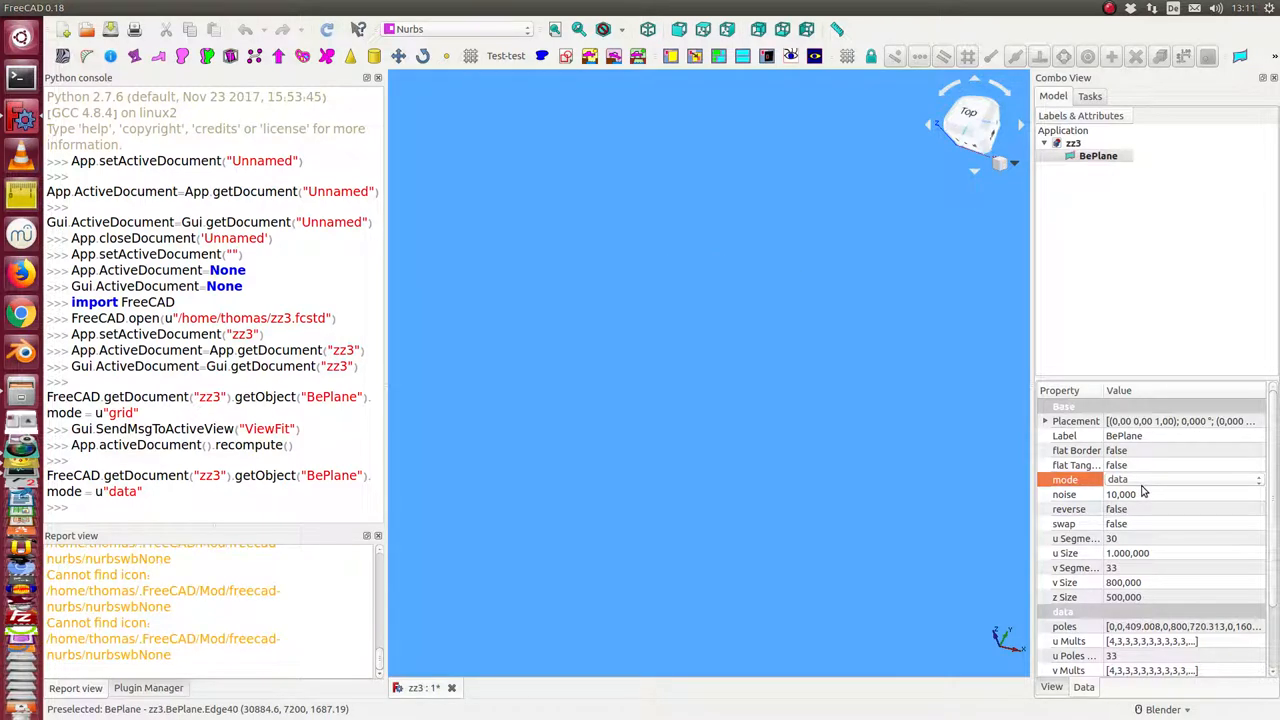
Set BePlane's mode to default so it recomputes as a shaded wavy noise surface
left_click(1180, 480)
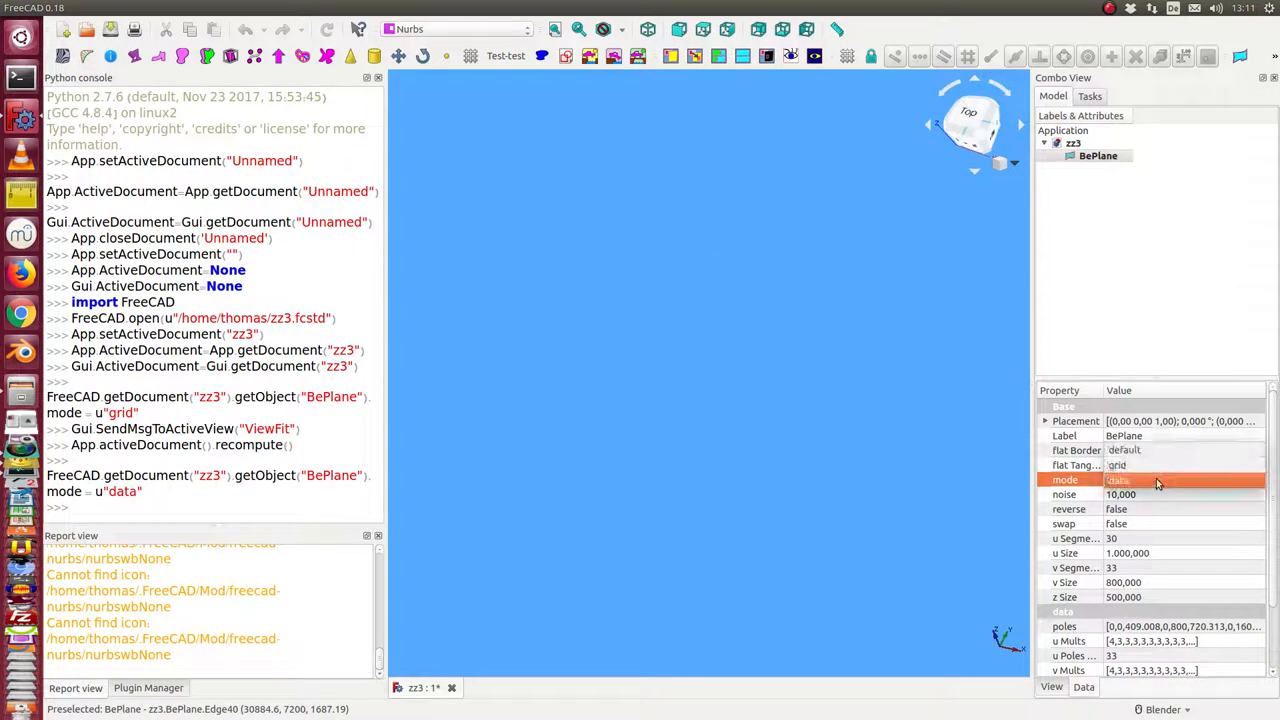
left_click(1180, 480)
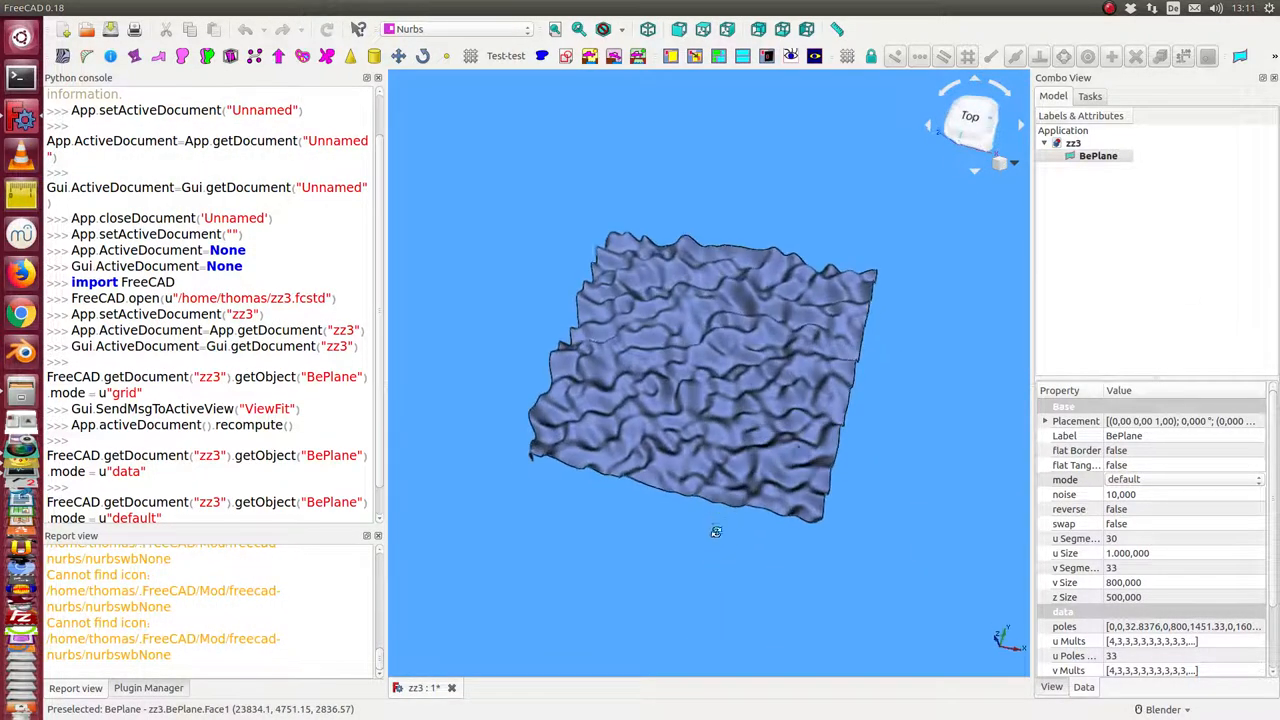
Return BePlane to grid mode, then close zz3 discarding the unsaved changes
left_click(1180, 480)
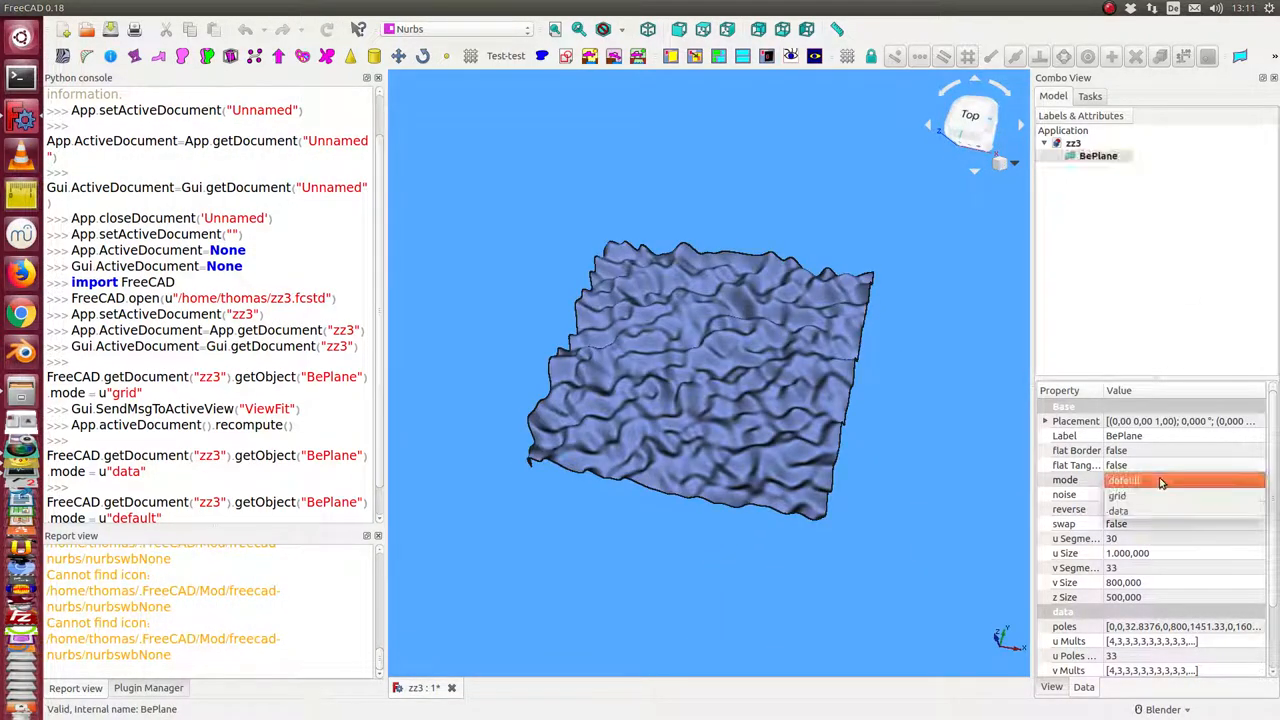
left_click(1116, 480)
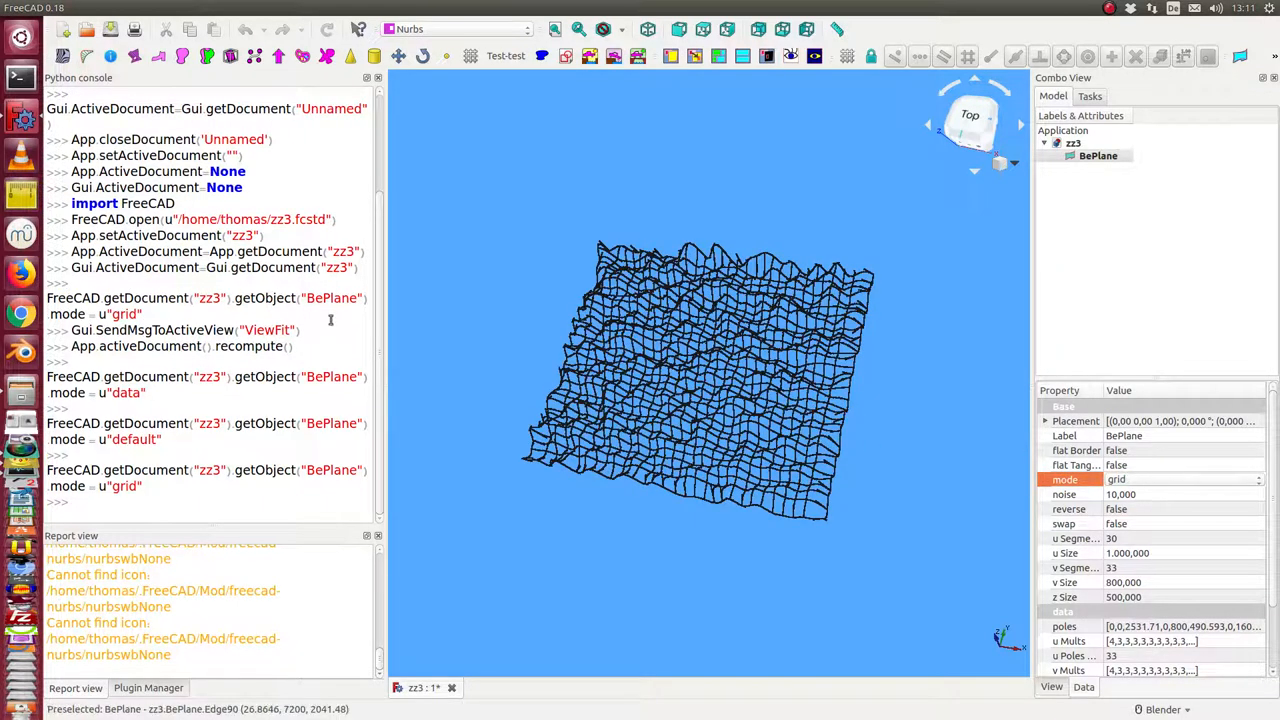
left_click(452, 688)
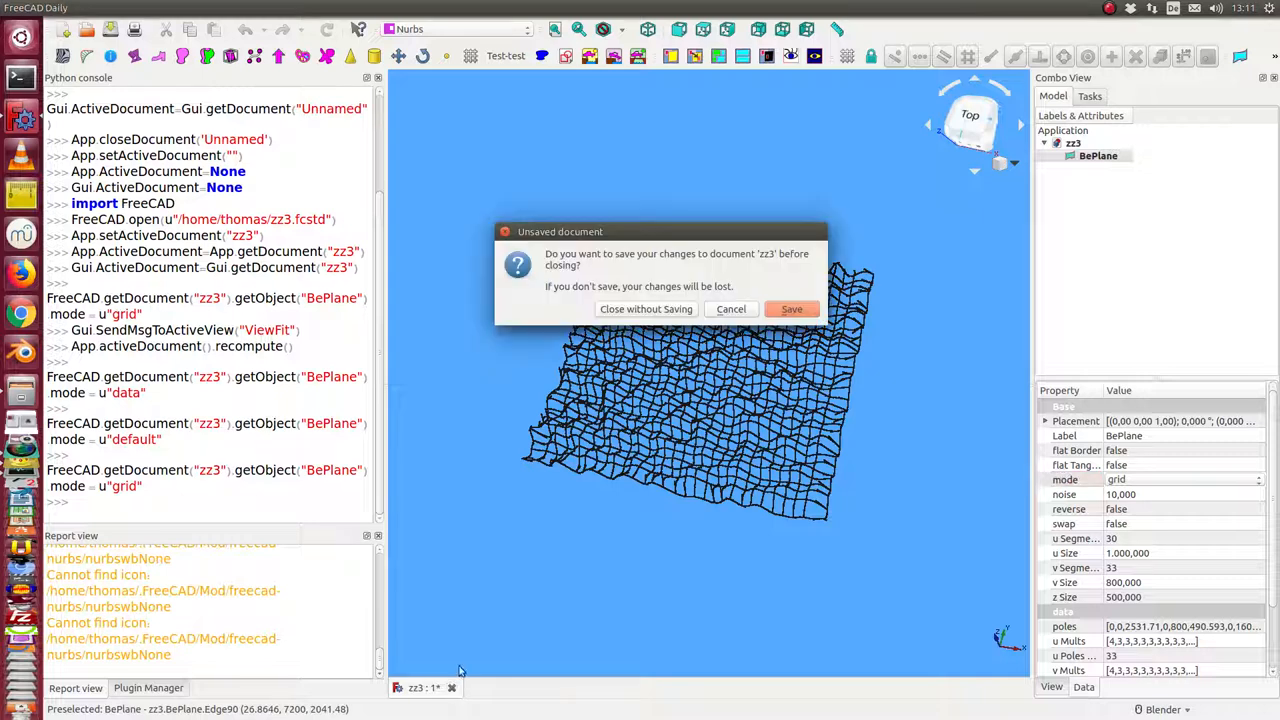
left_click(644, 308)
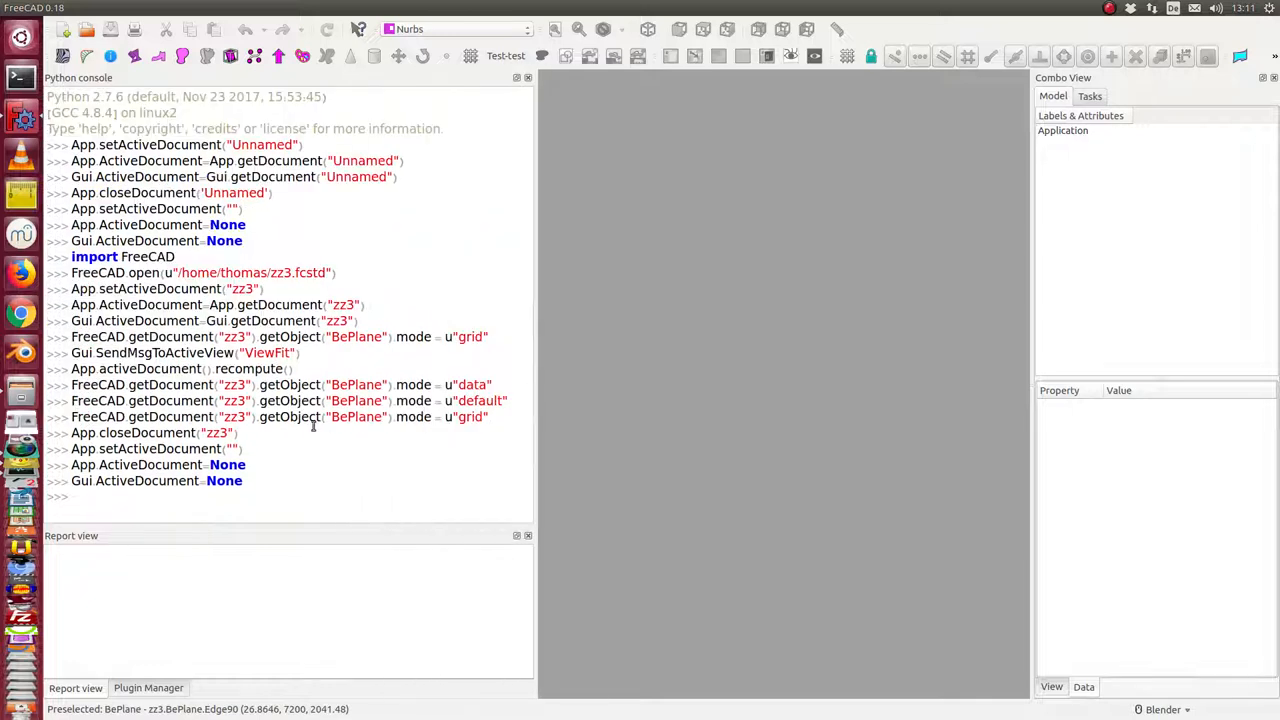
Save the Python console history to a file and run the timed zz3 reload and grid recompute
right_click(316, 478)
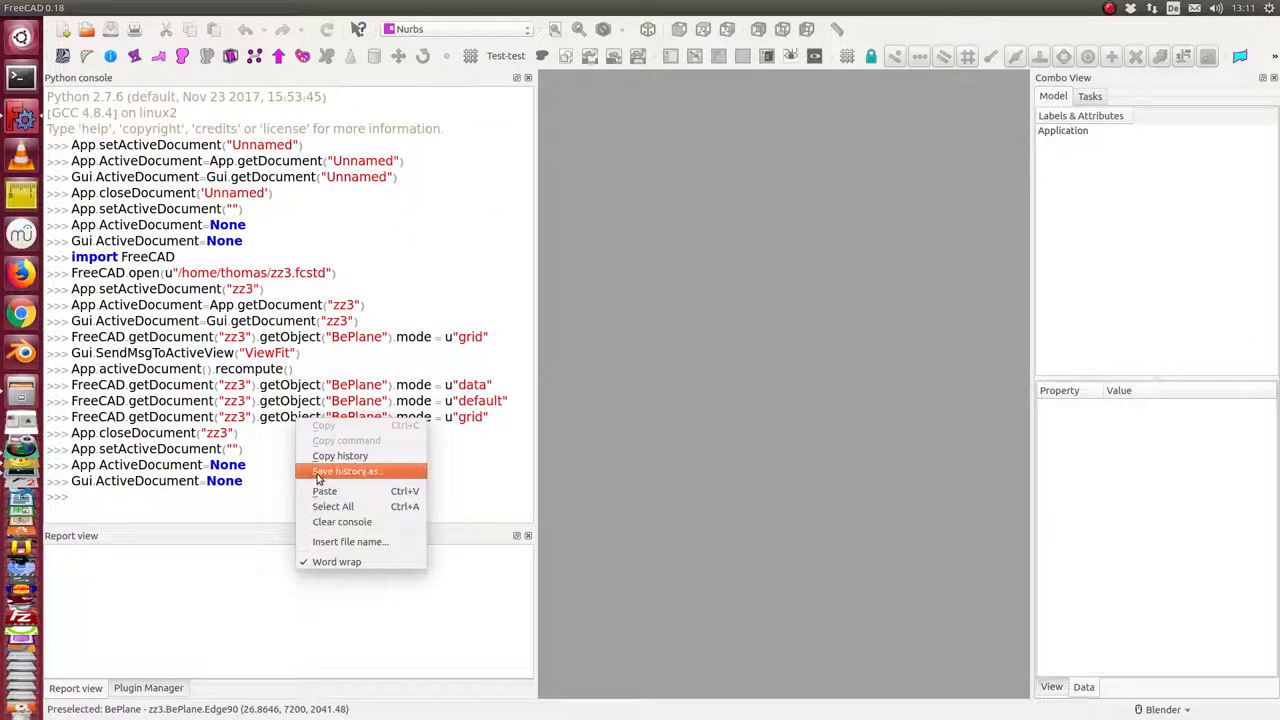
left_click(342, 520)
type("Gui.updateGui()")
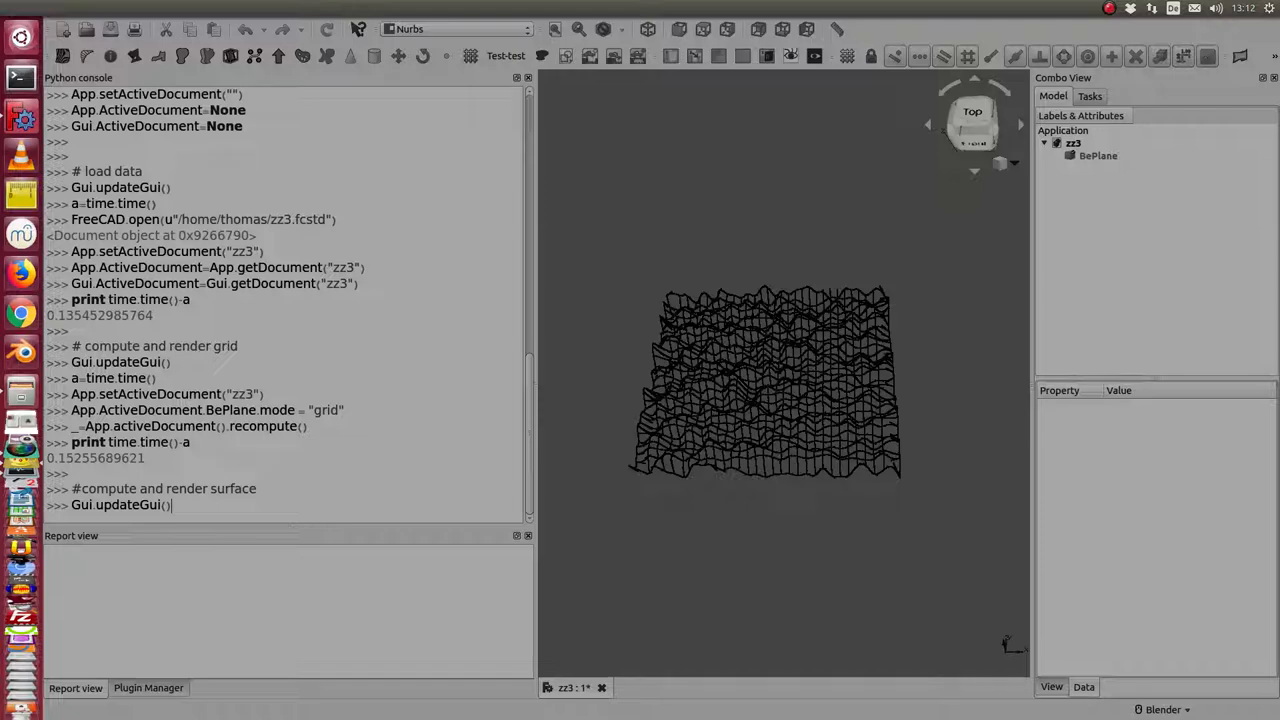
key("Return")
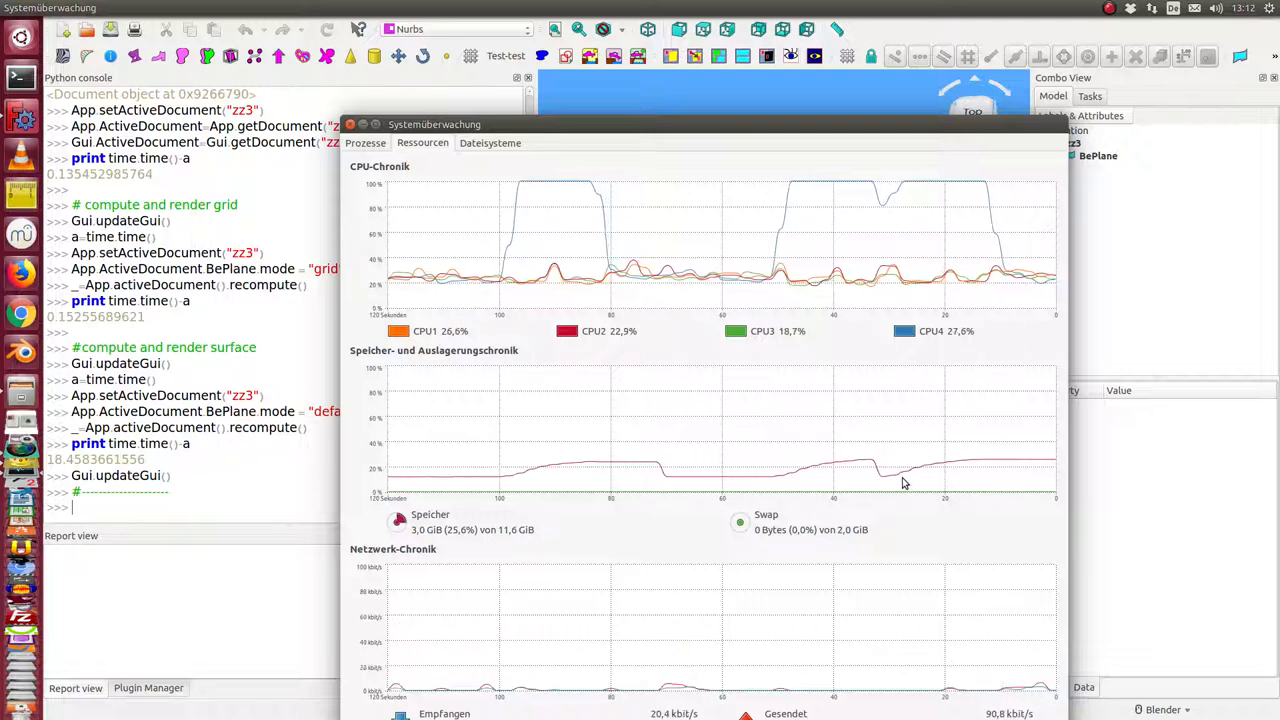
mouse_move(724, 446)
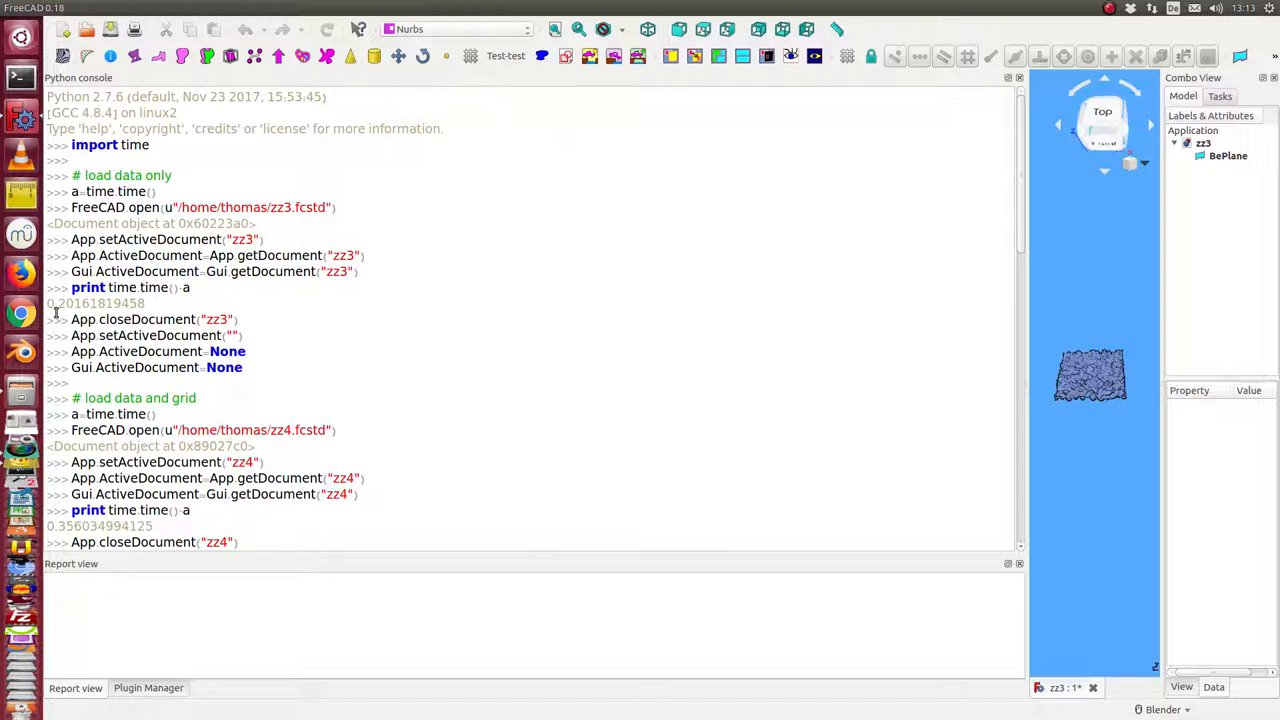
Scroll the console through the printed load and recompute times for zz4, zz5 and zz3
scroll("down", 3)
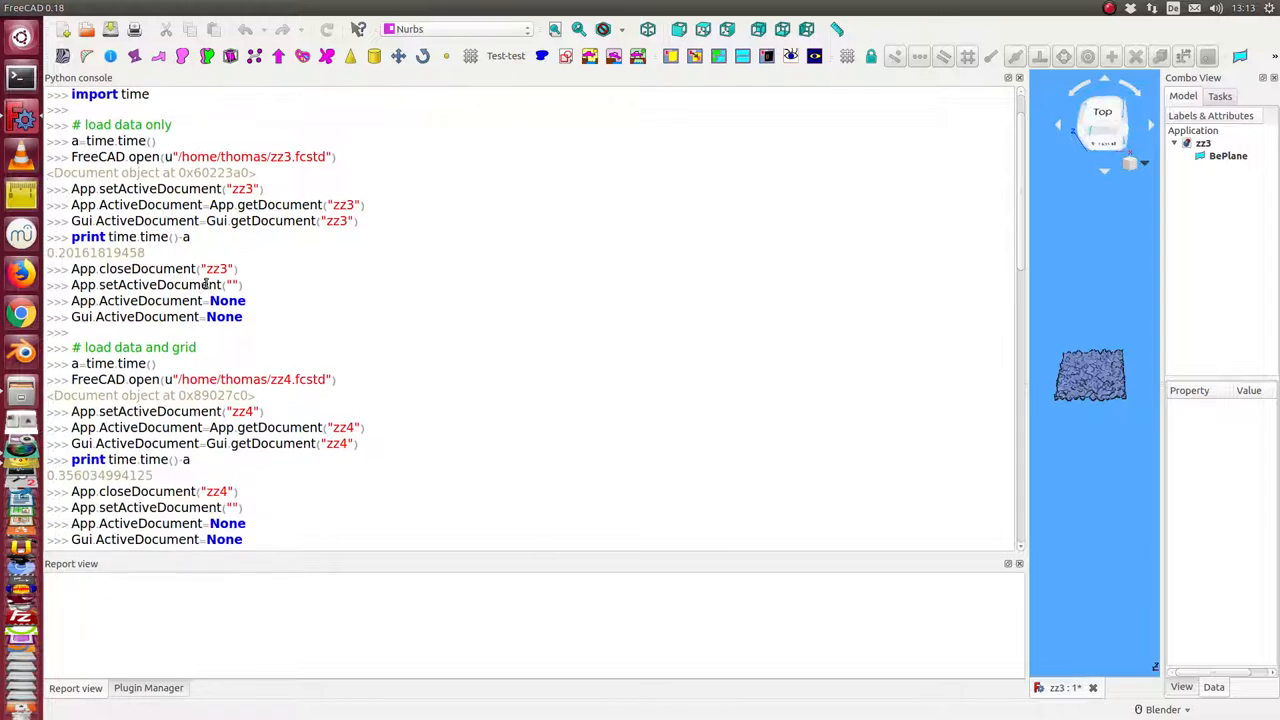
scroll("down", 3)
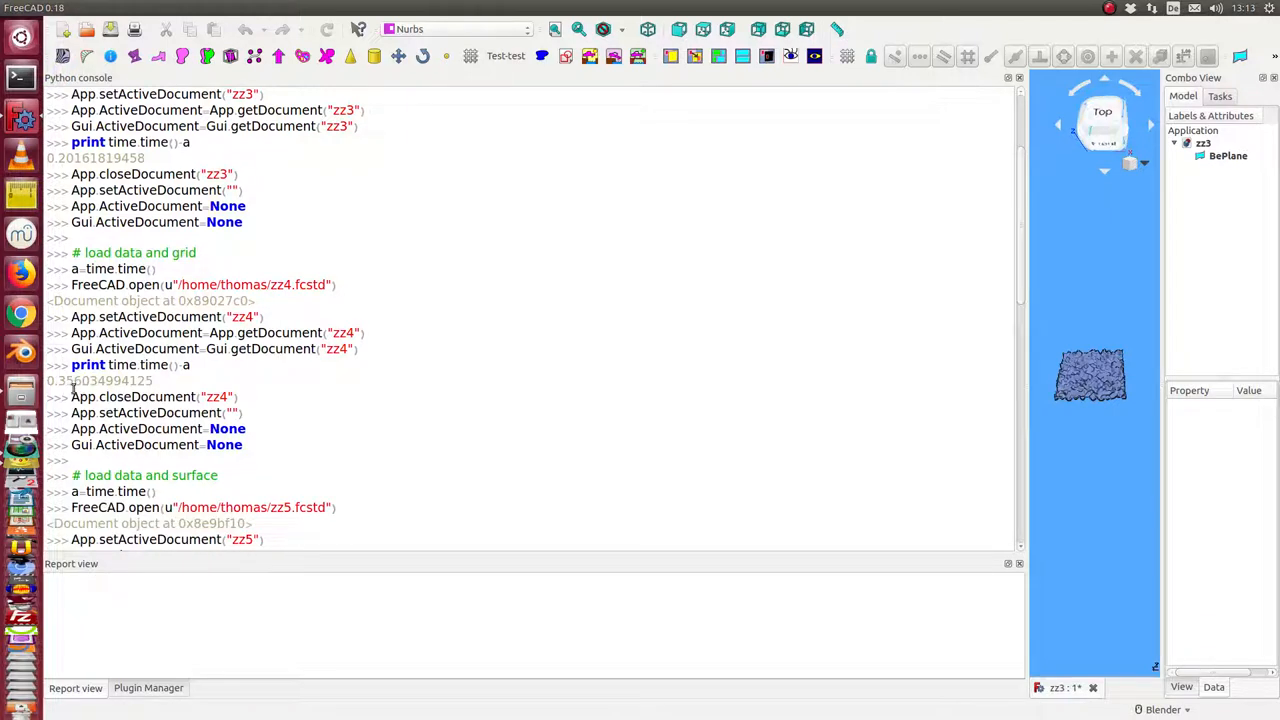
scroll("down", 3)
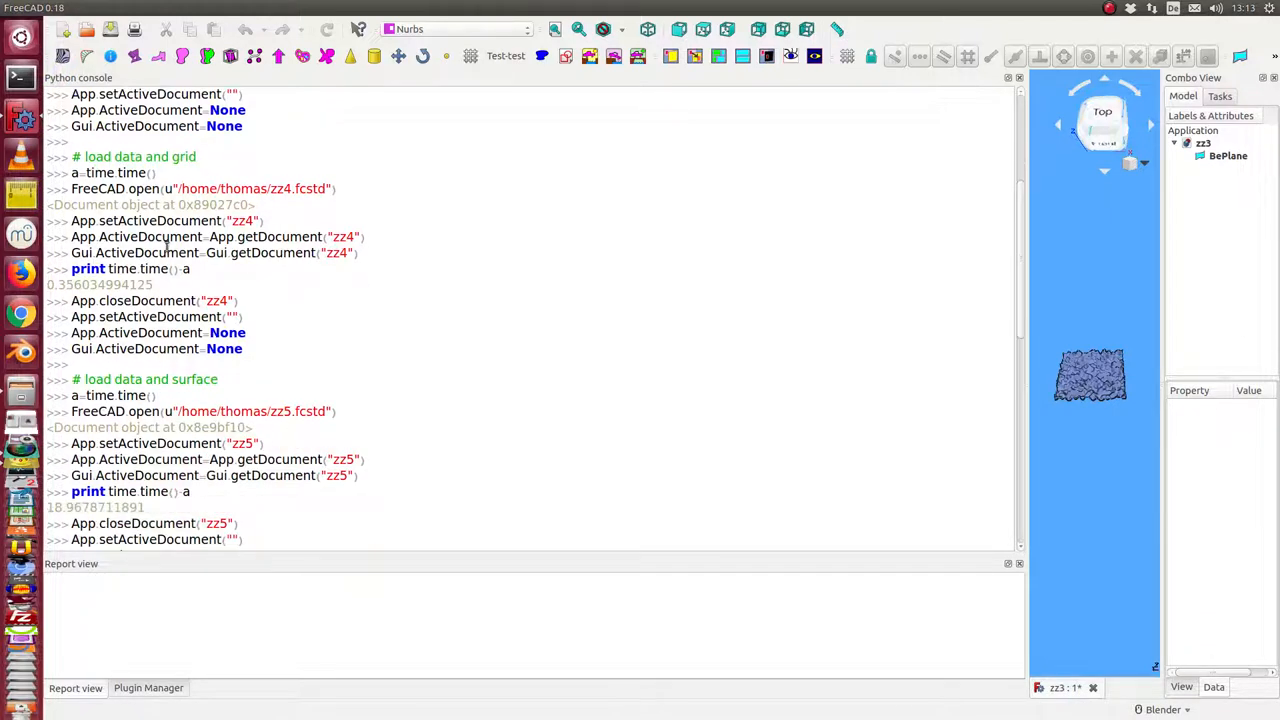
scroll("down", 3)
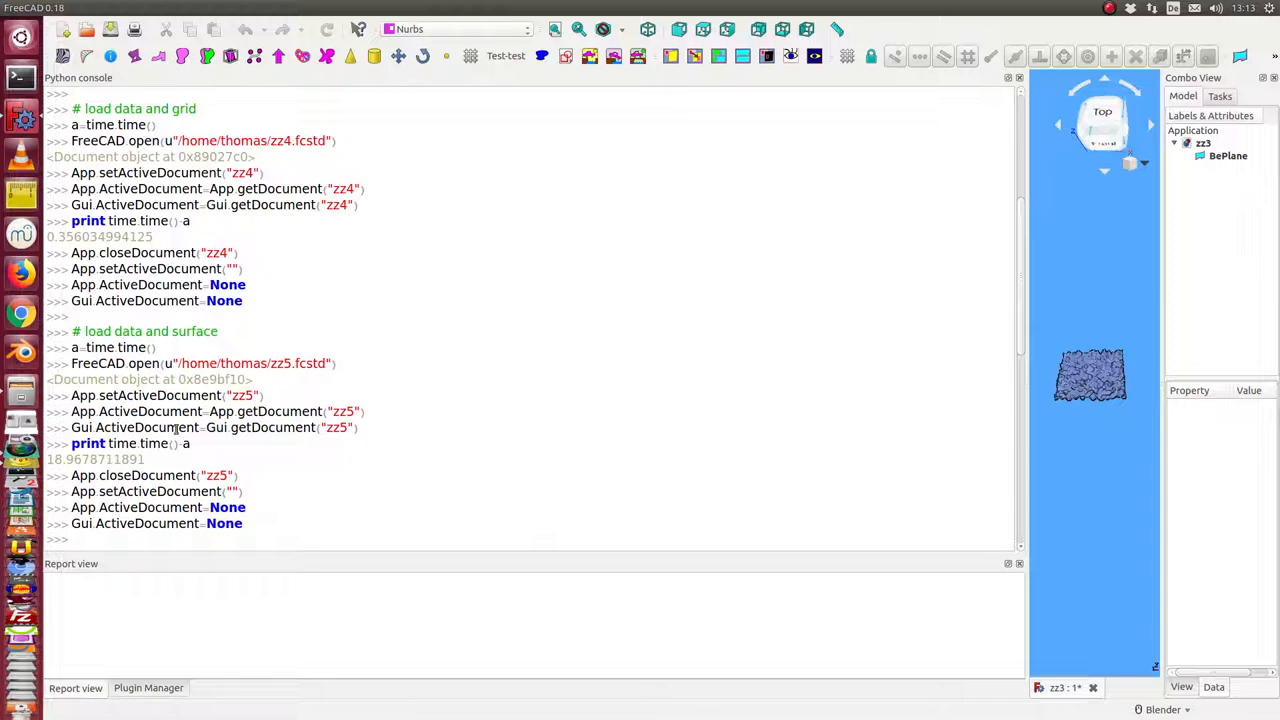
mouse_move(1090, 378)
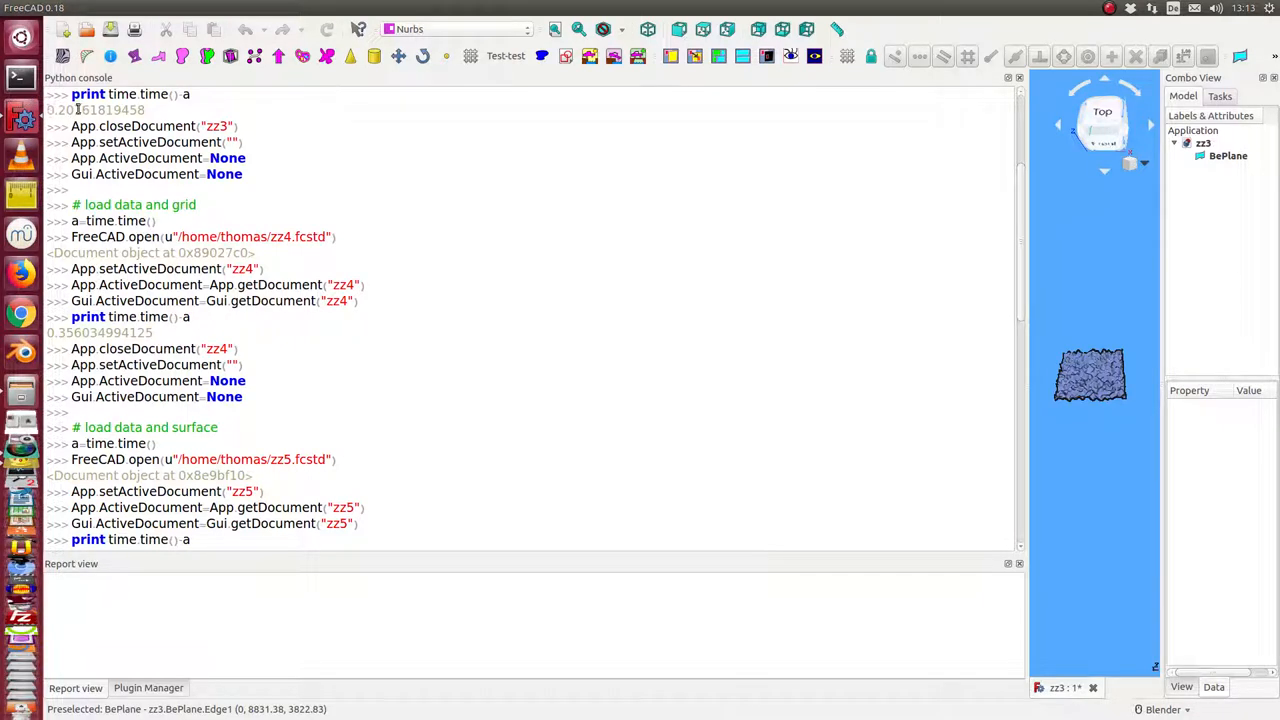
scroll("up", 3)
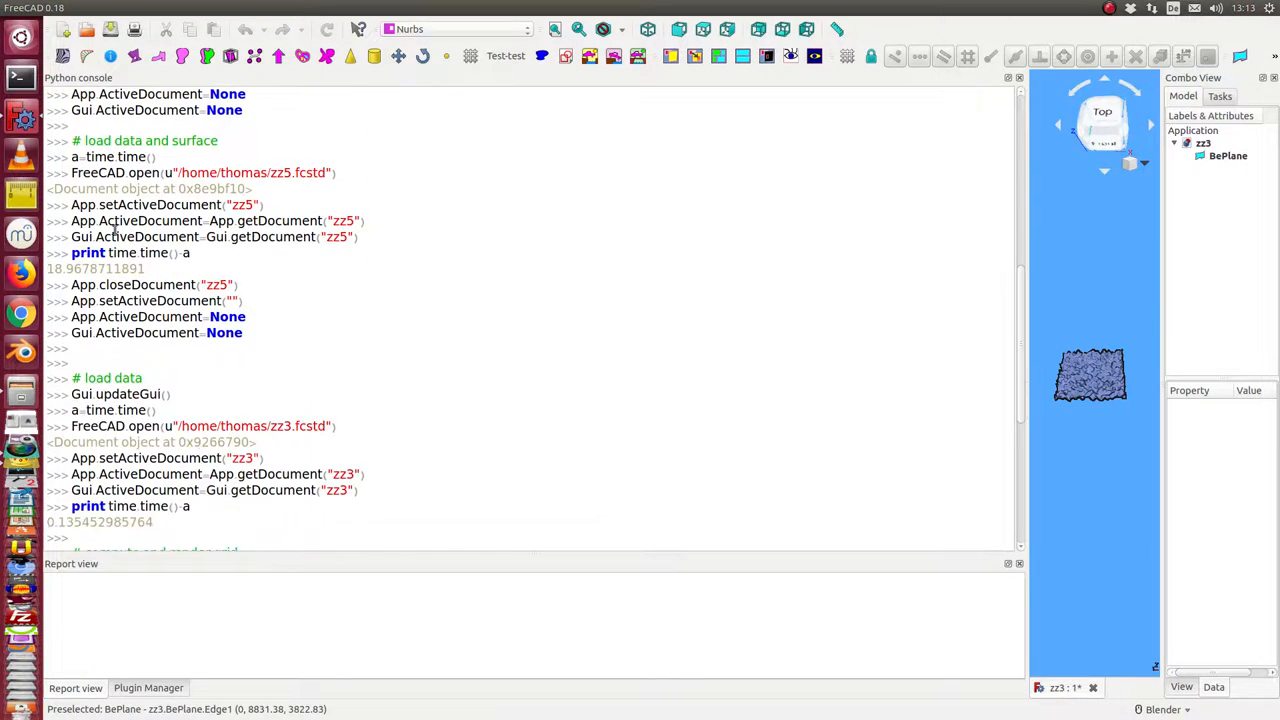
scroll("down", 3)
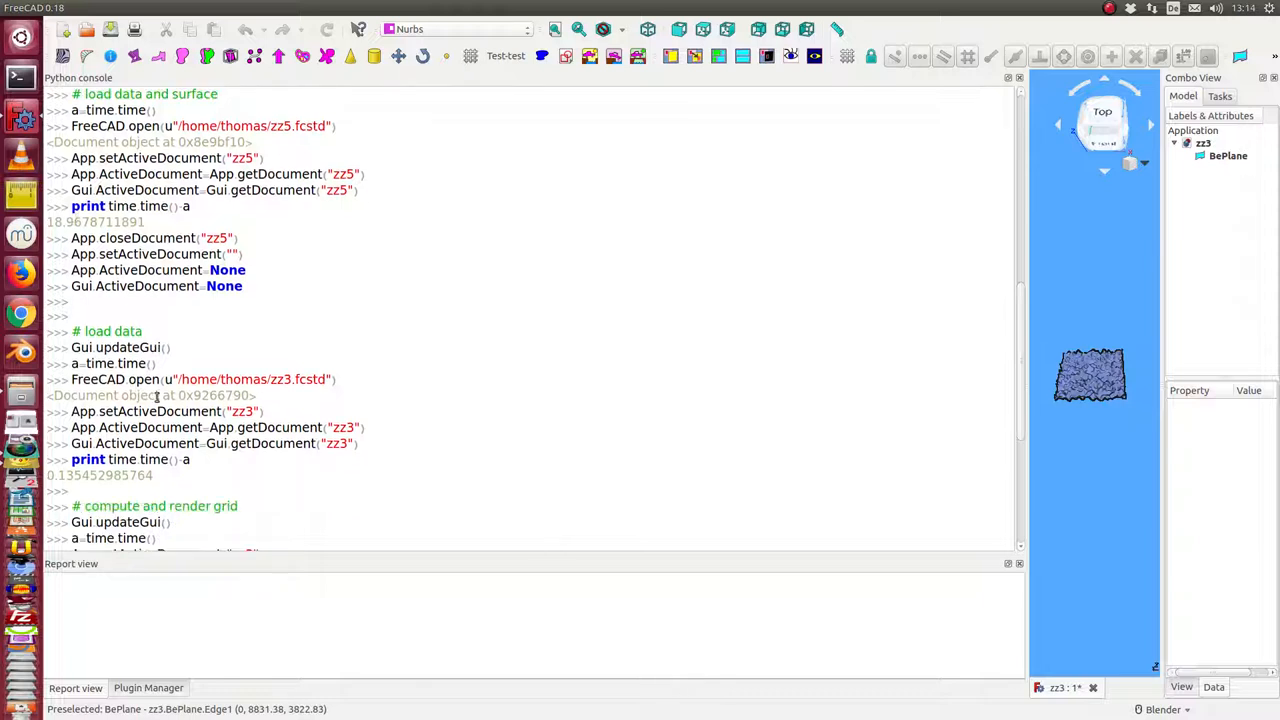
scroll("down", 3)
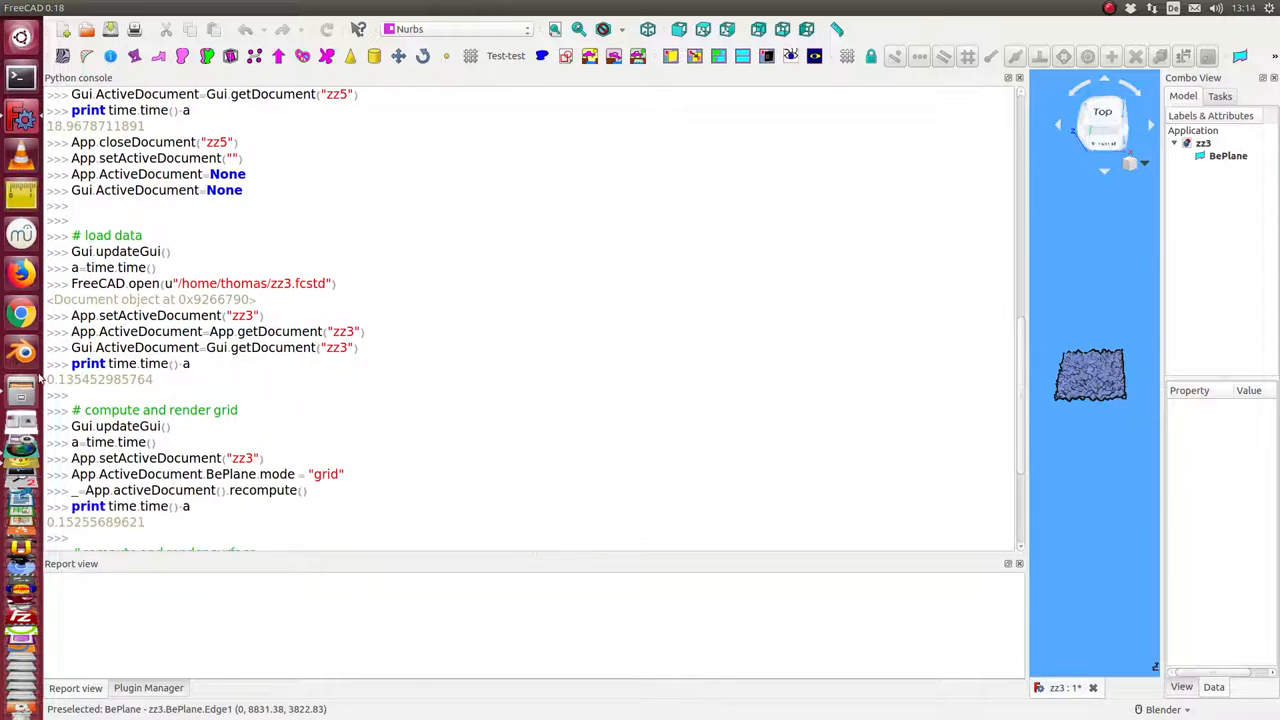
scroll("down", 3)
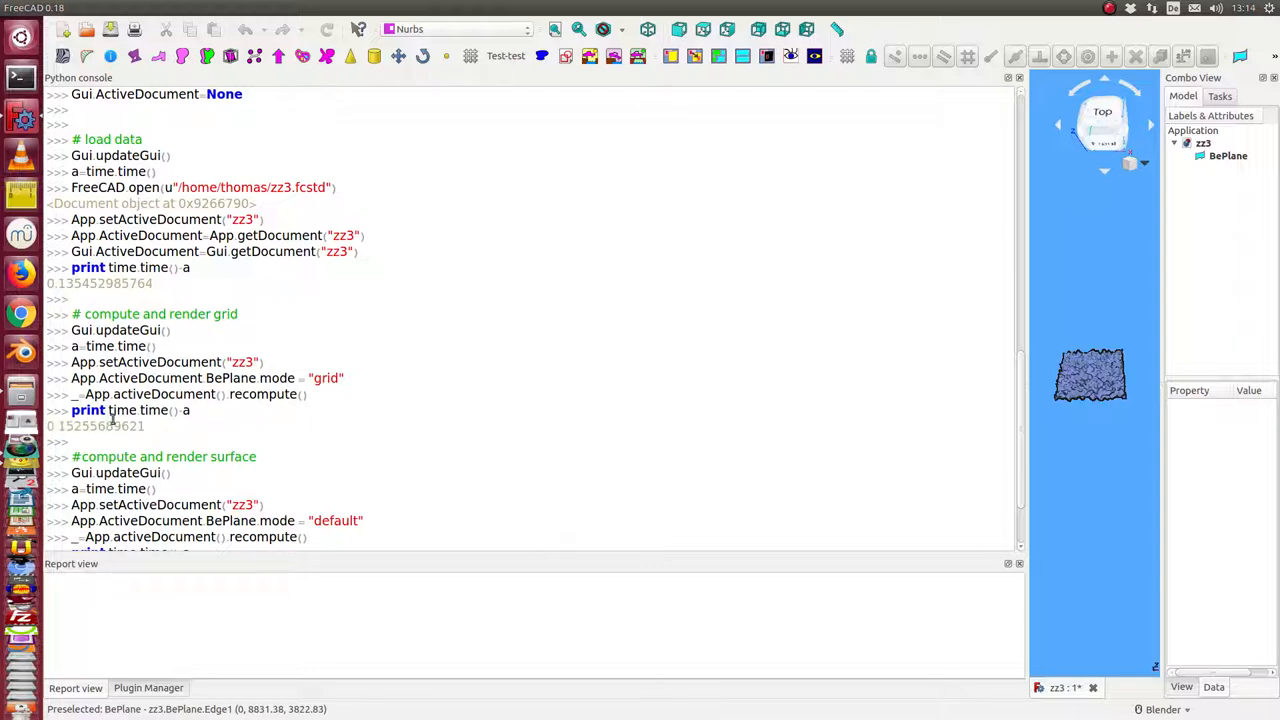
scroll("down", 3)
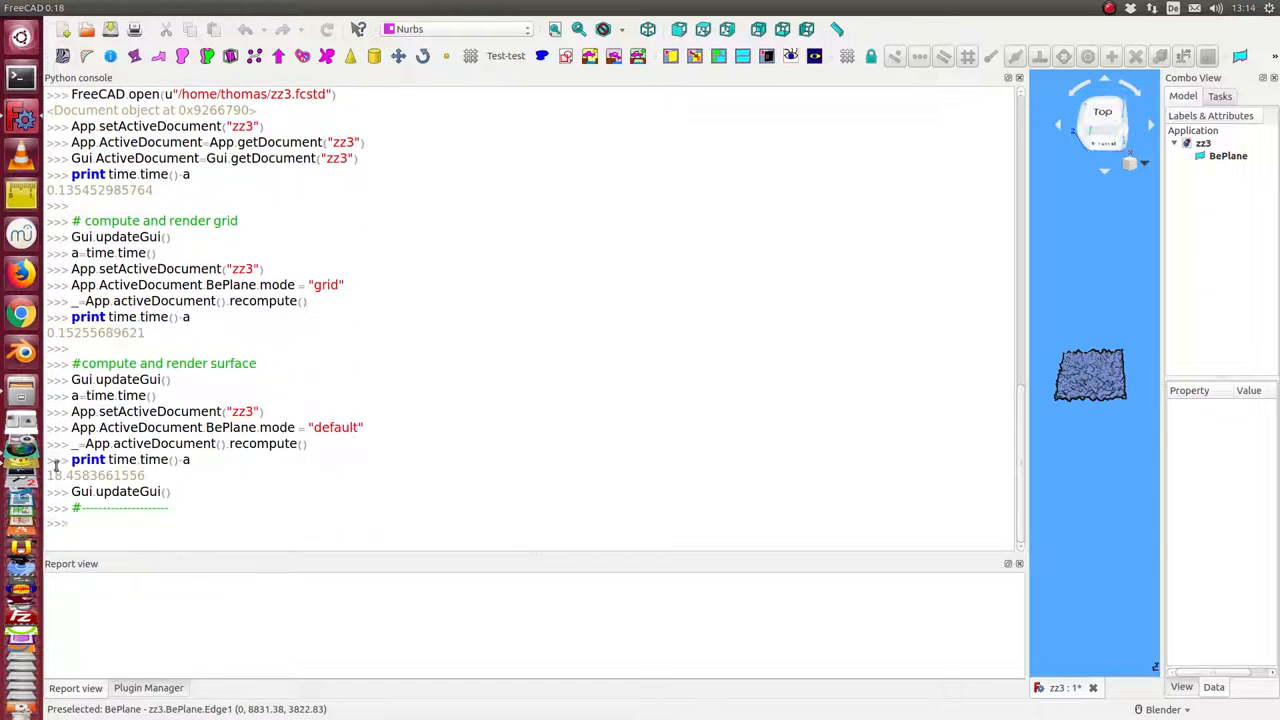
mouse_move(658, 352)
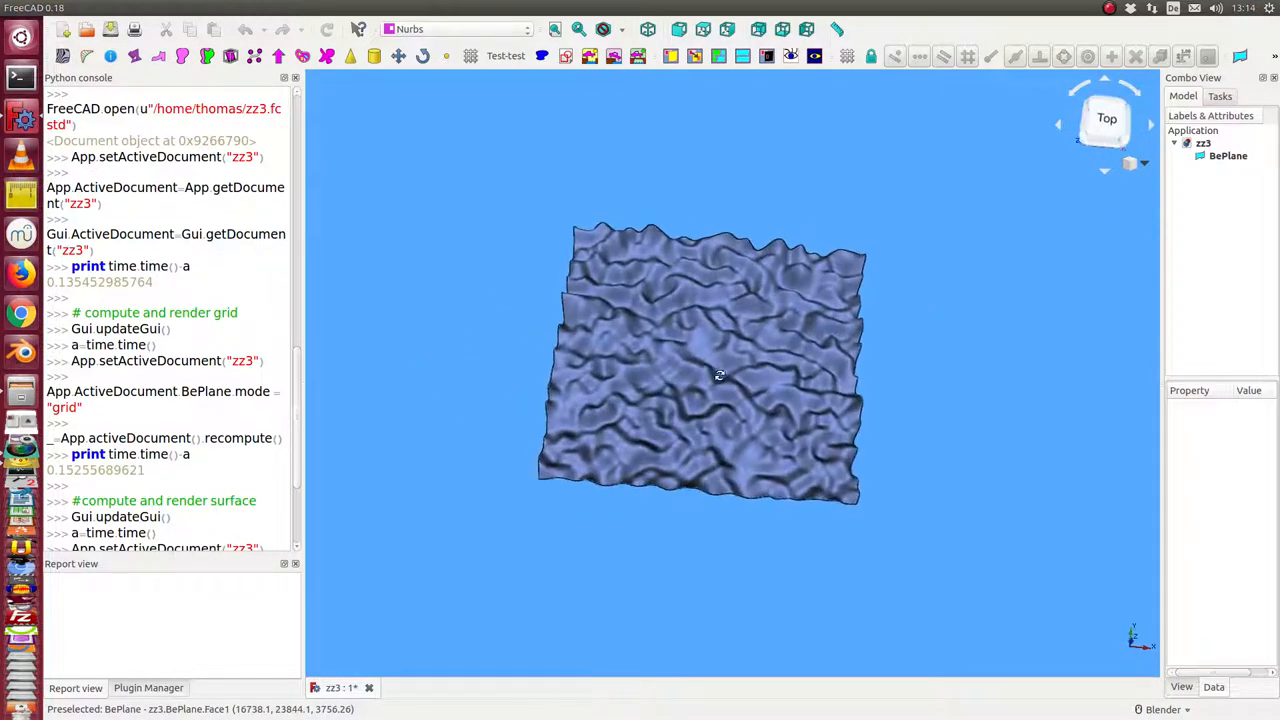
Select the shaded noisy BePlane surface in the widened 3D view to list its parameters
left_click(700, 370)
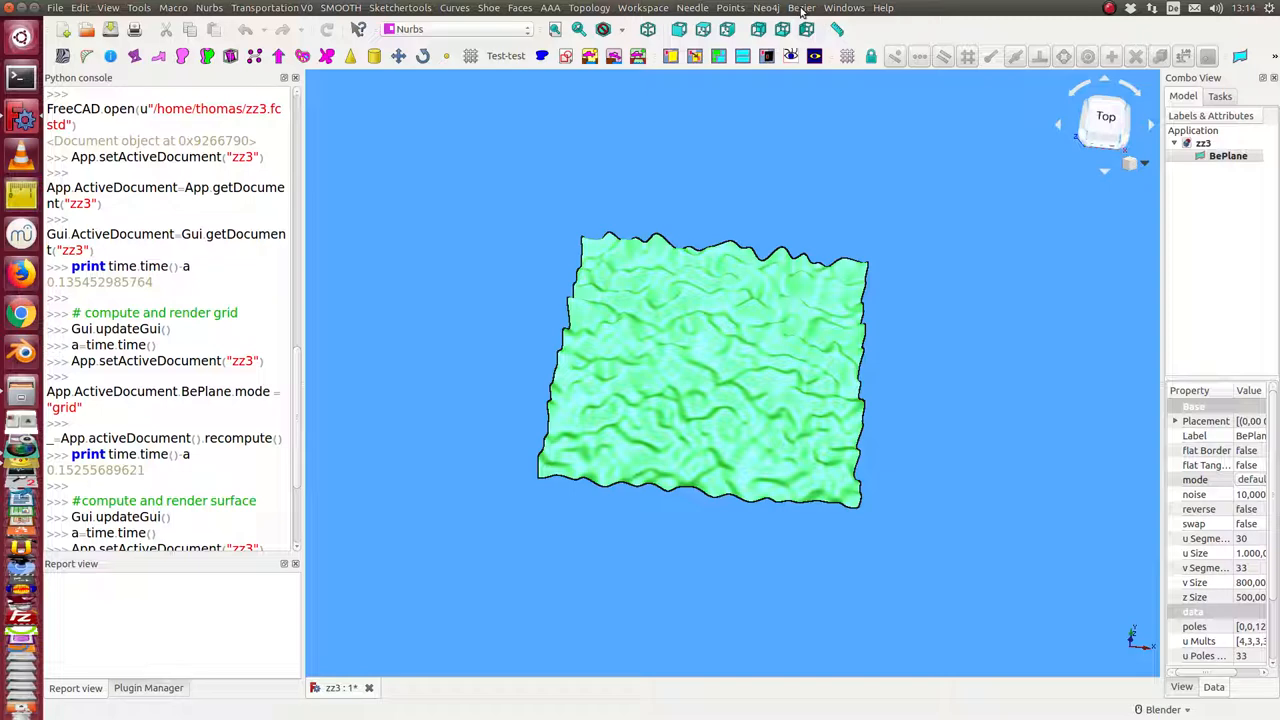
left_click(800, 8)
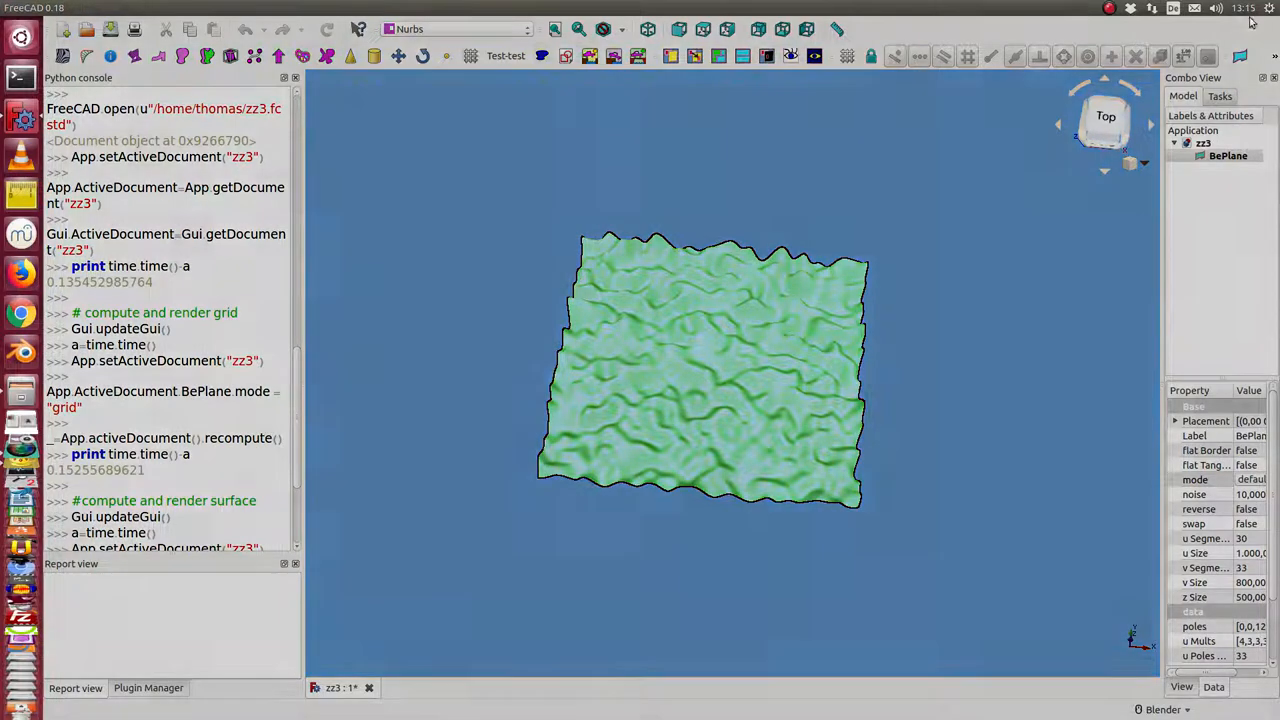
left_click(1244, 8)
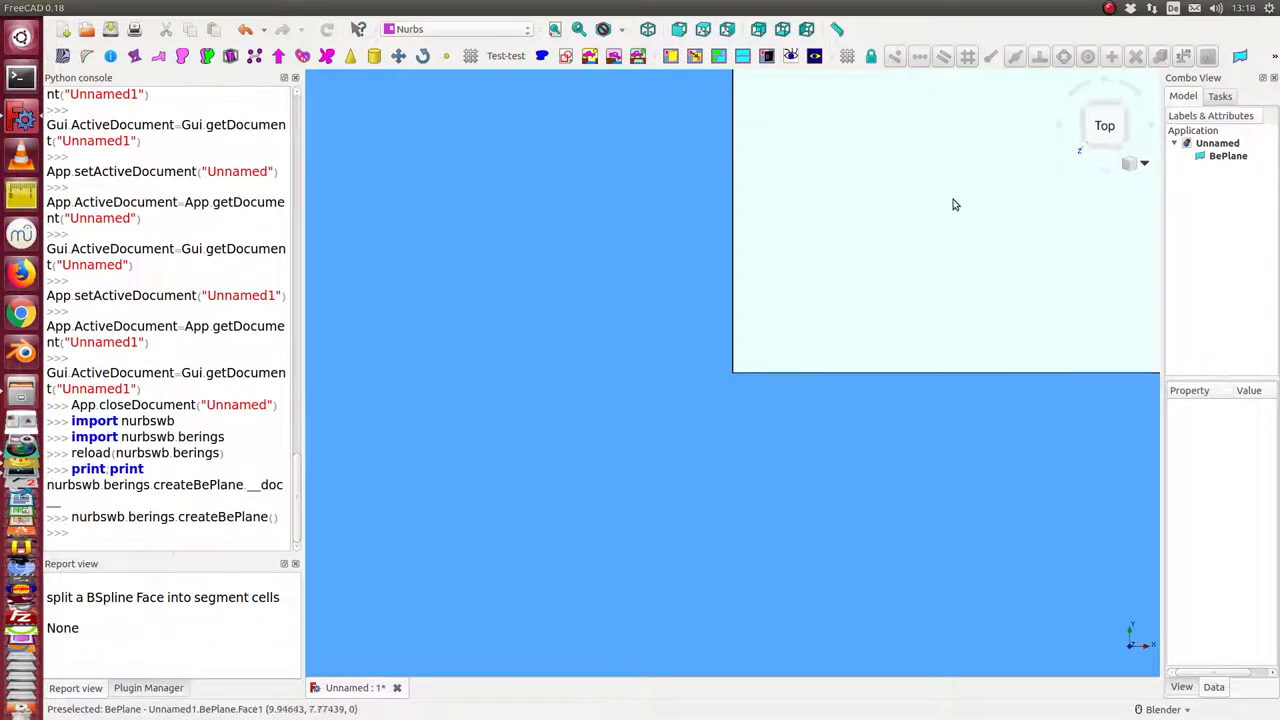
Select the new plane, fit it, give it noise 10, try grid mode and return to default
left_click(1228, 156)
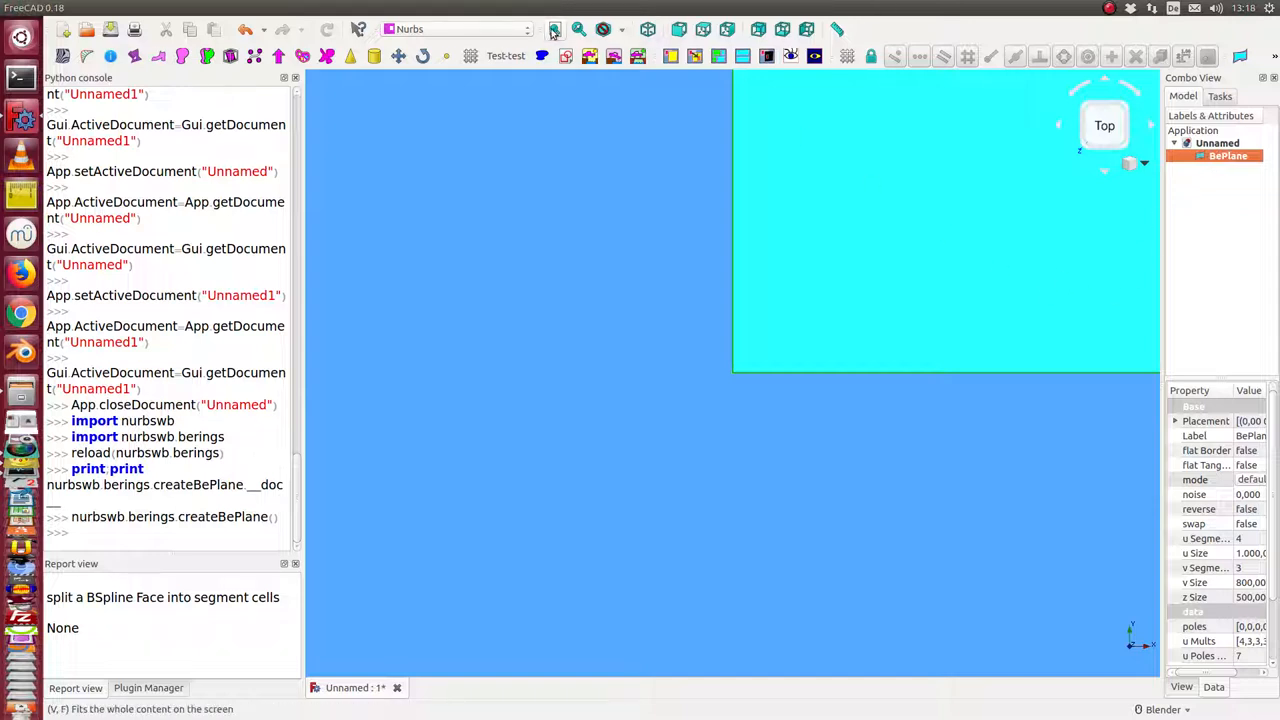
left_click(554, 30)
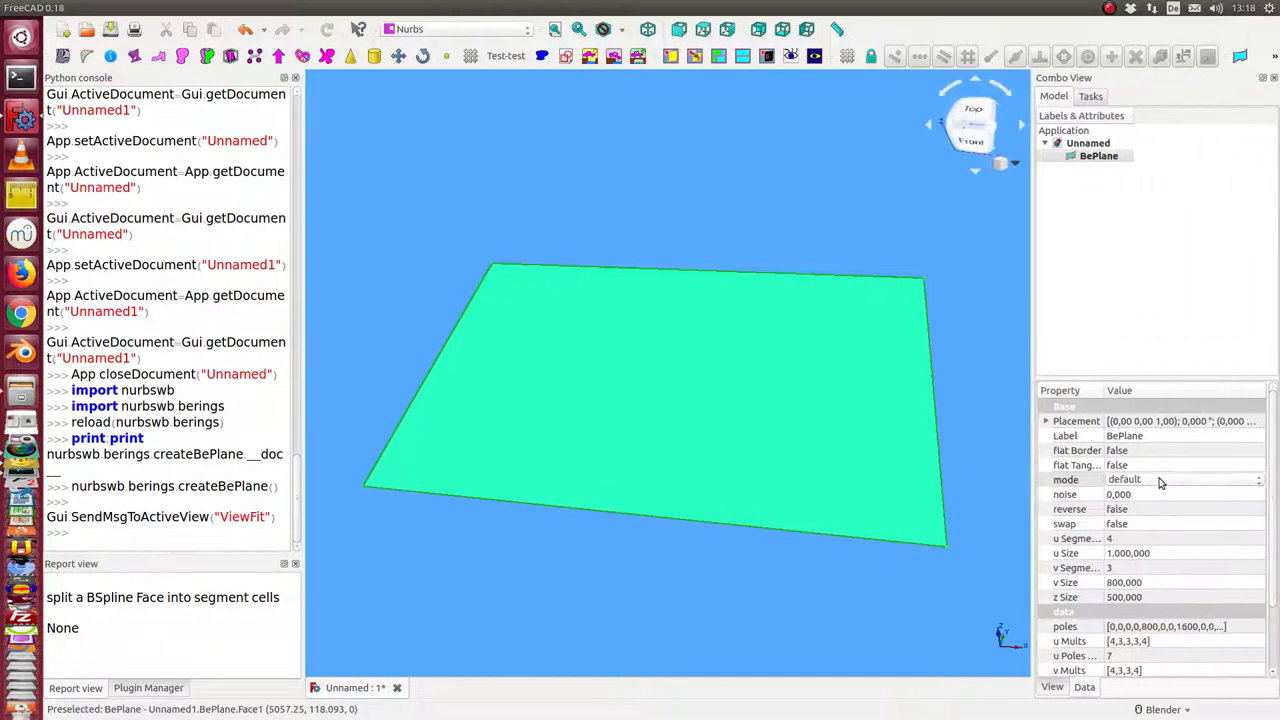
mouse_move(1140, 496)
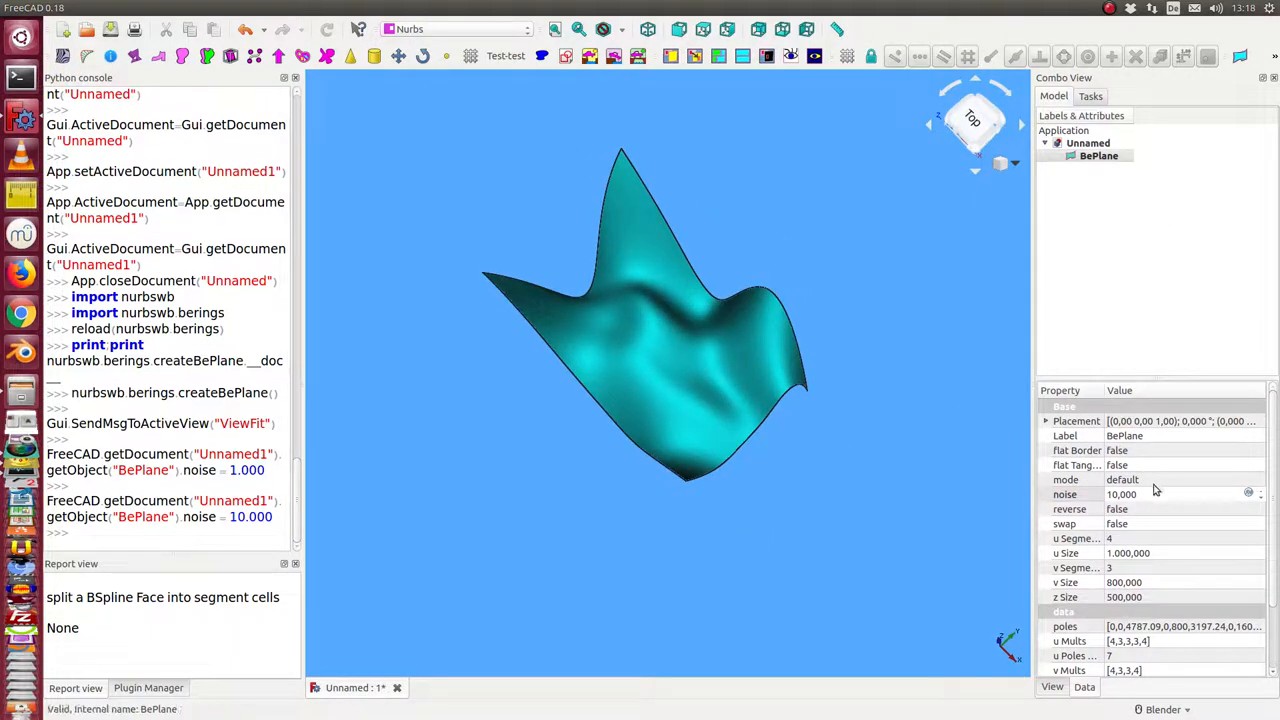
left_click(1064, 480)
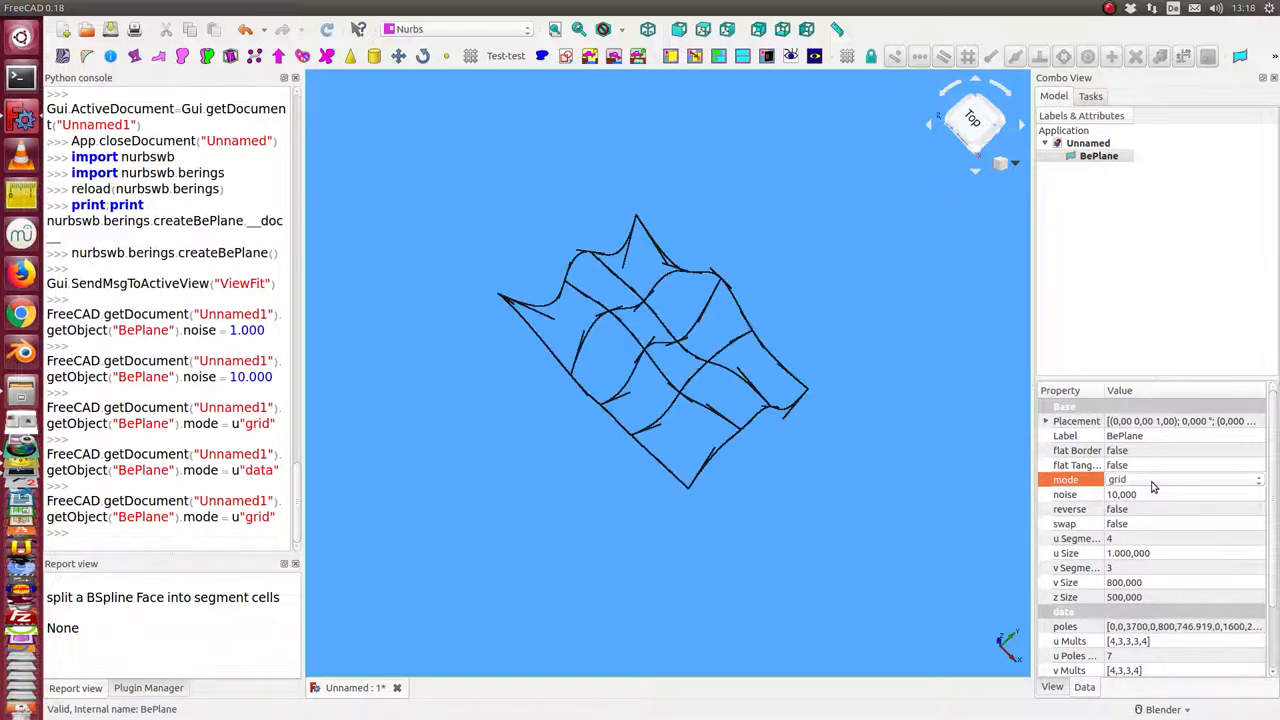
left_click(1180, 480)
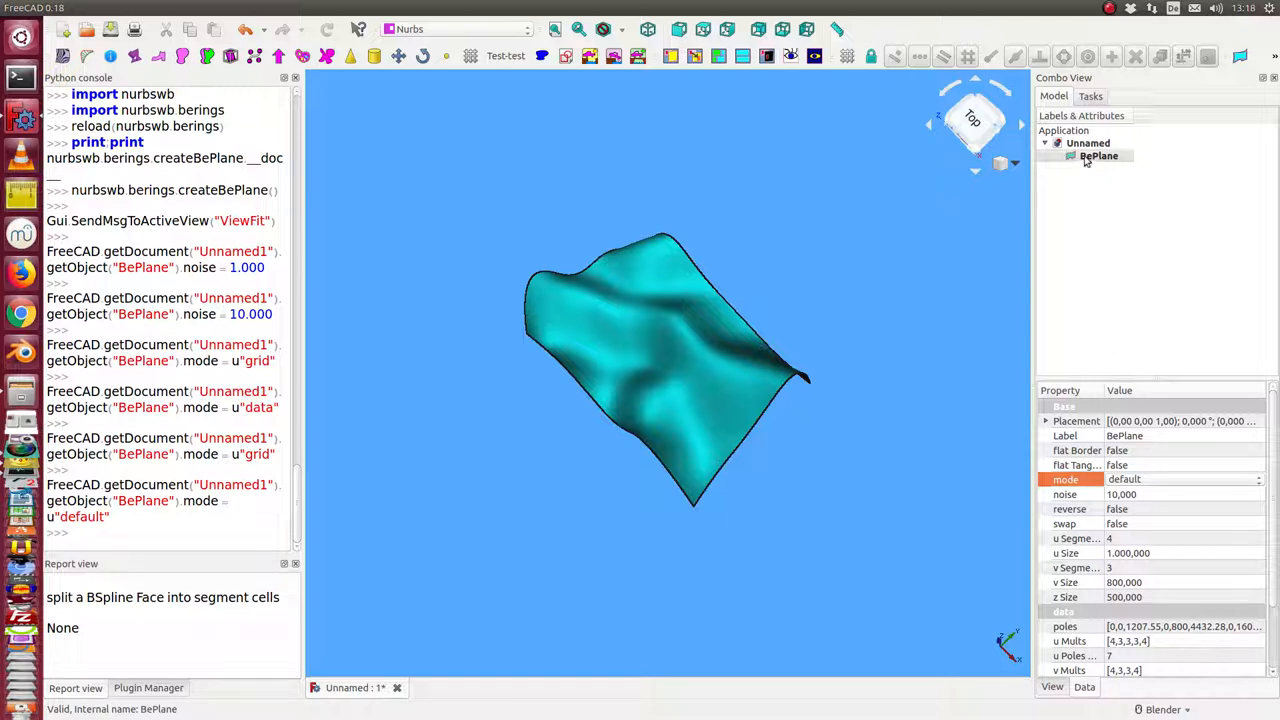
Run berings SplitIntoCells to split BePlane into cells with offsets Offset through Offset011
left_click(800, 8)
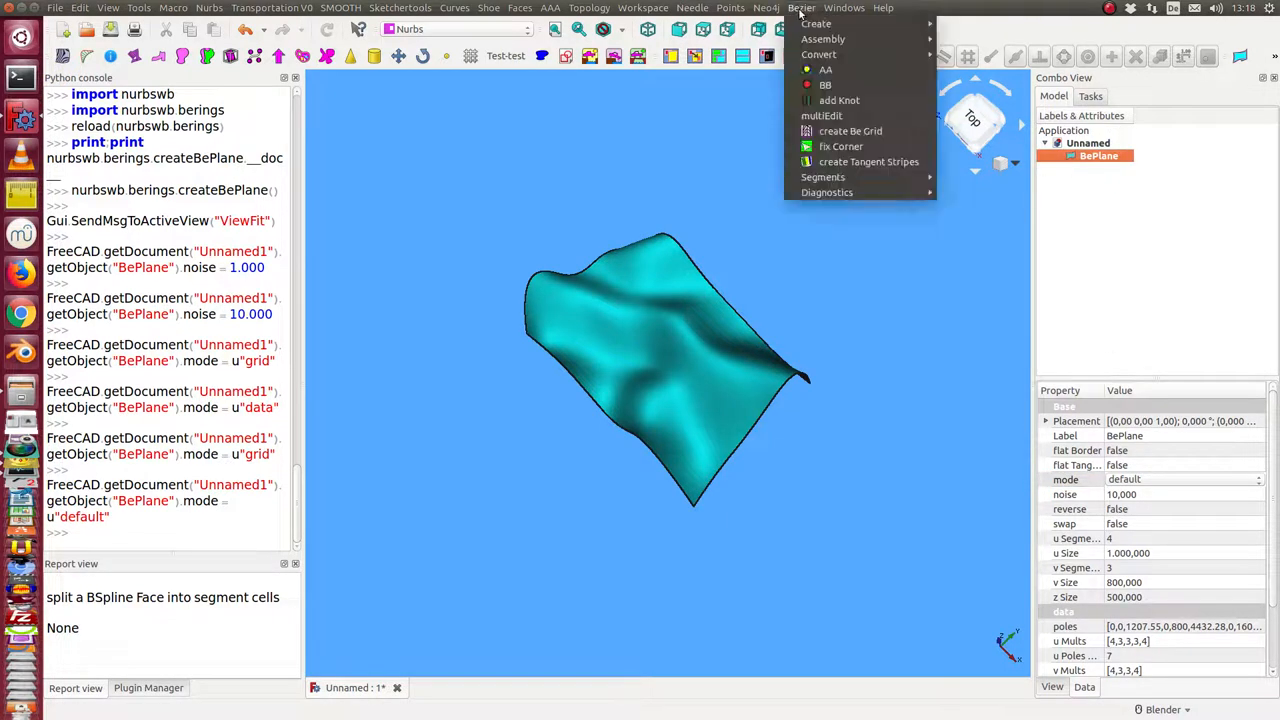
mouse_move(824, 176)
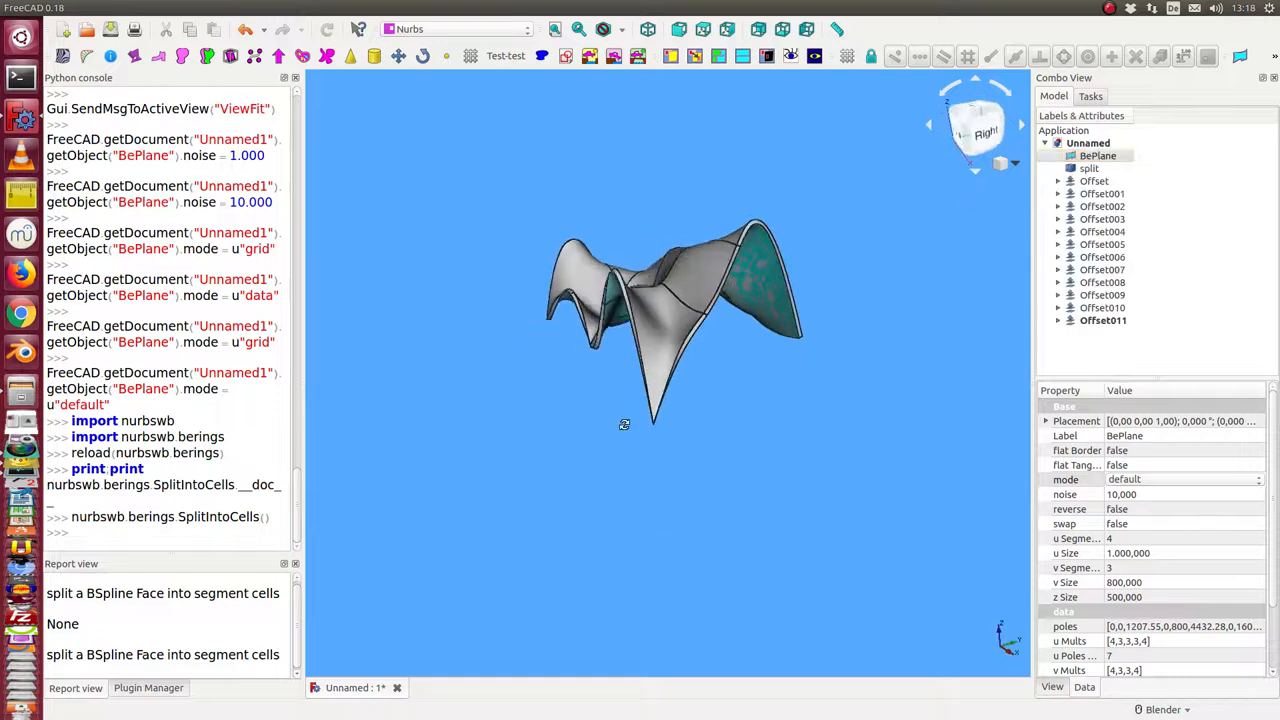
left_click(974, 122)
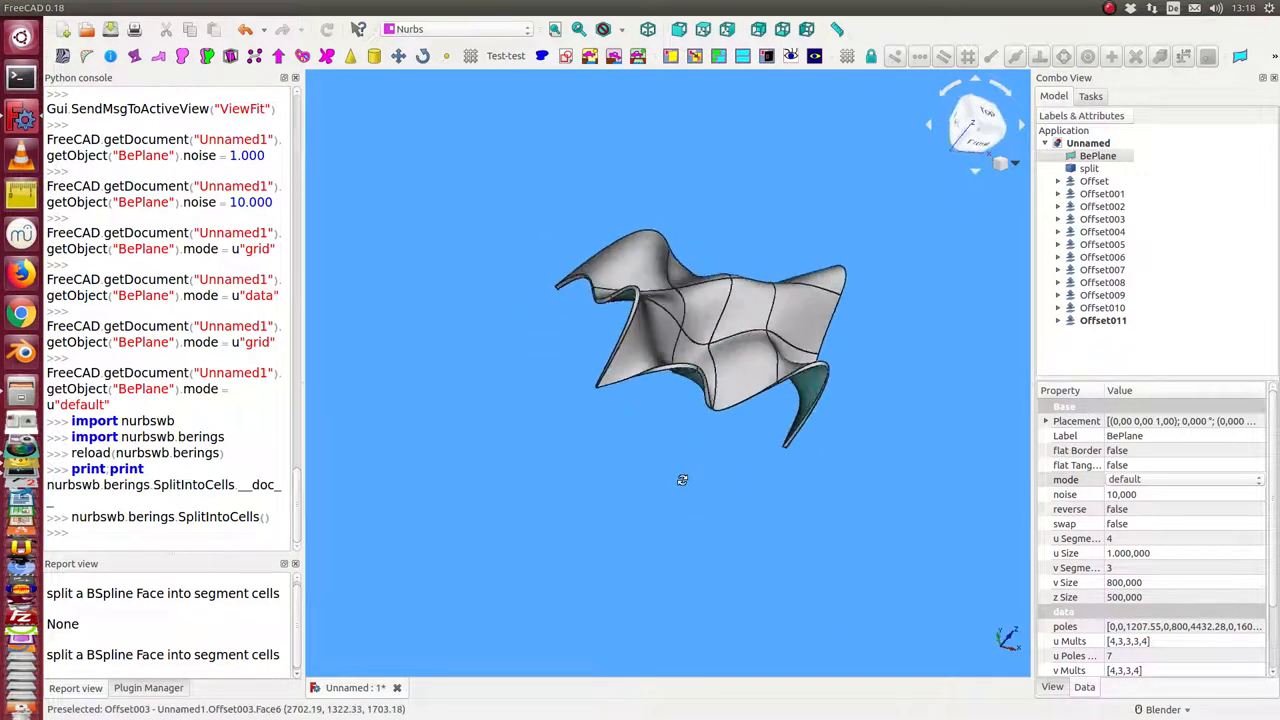
Hide Offset004, BePlane, split, the base Offset, some cells, Offset005 and Offset010
left_click(1104, 232)
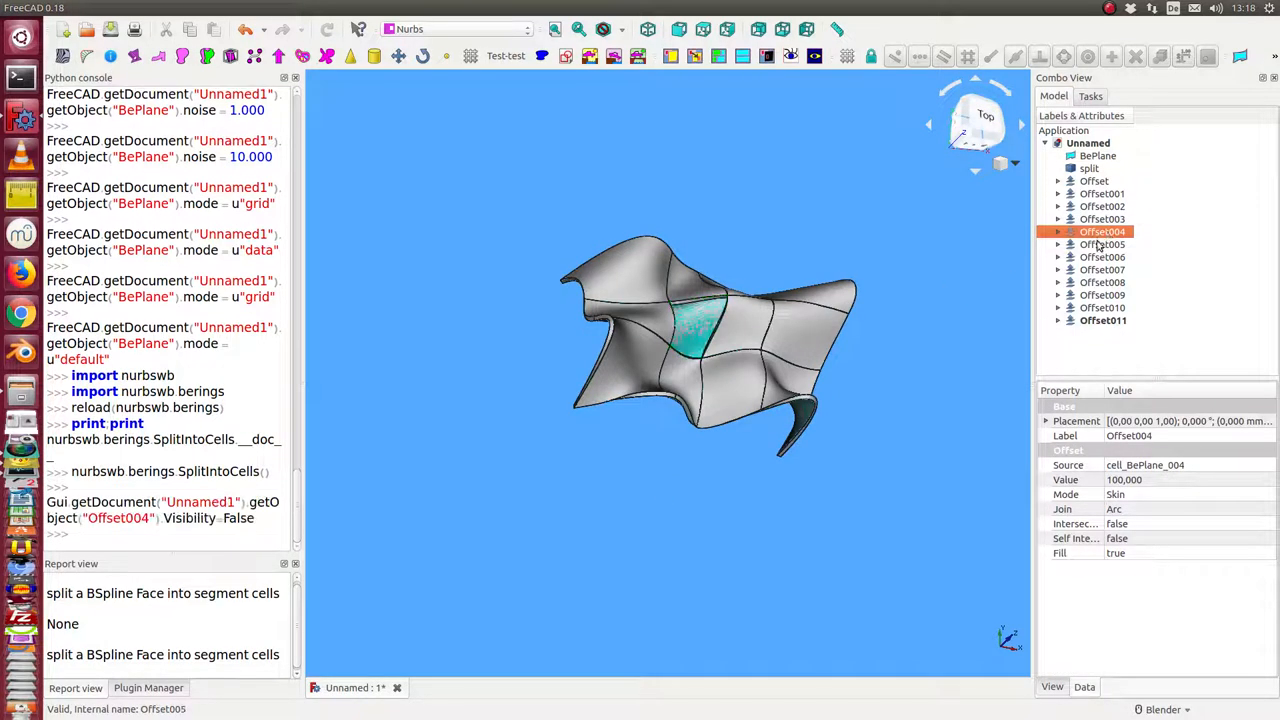
left_click(1096, 156)
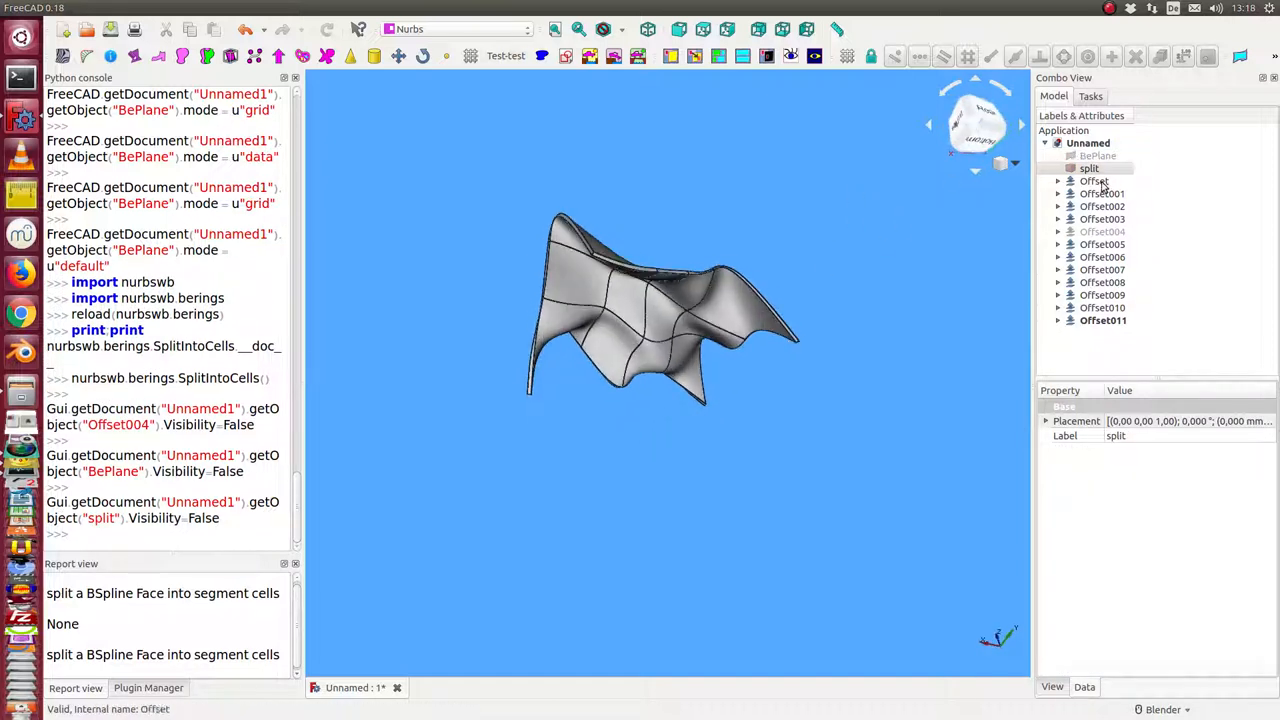
left_click(1094, 180)
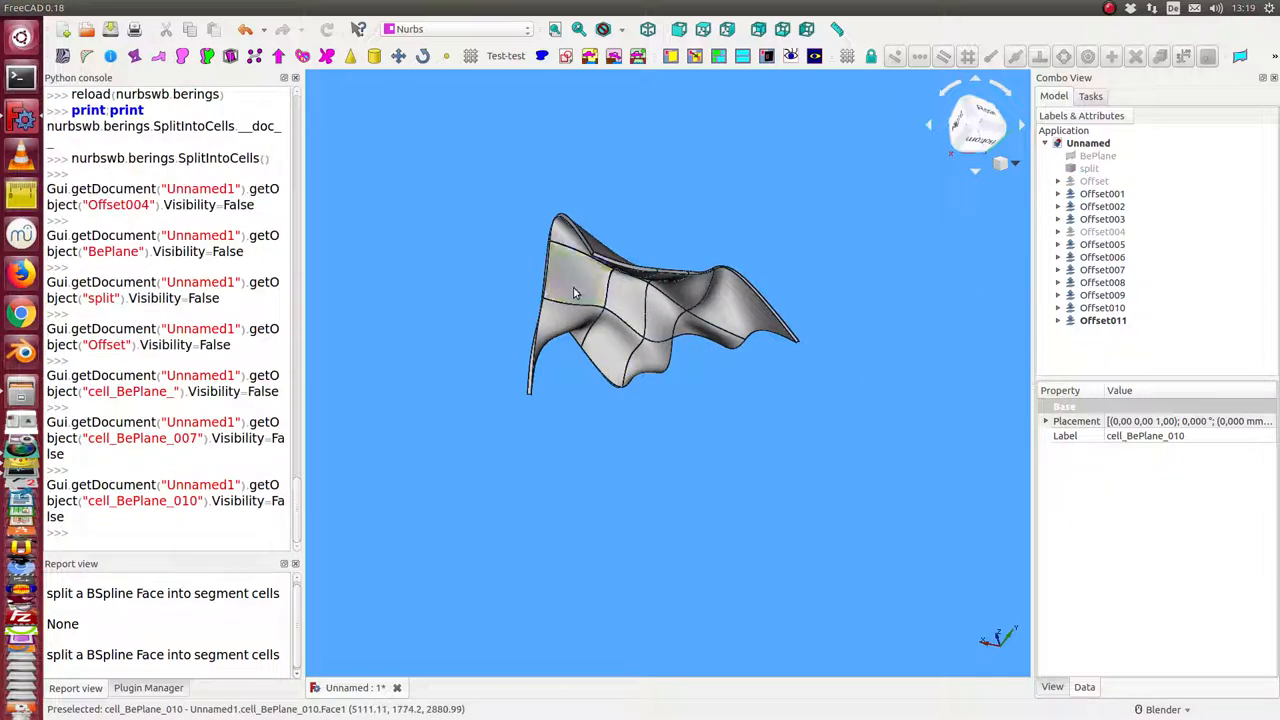
left_click(1104, 244)
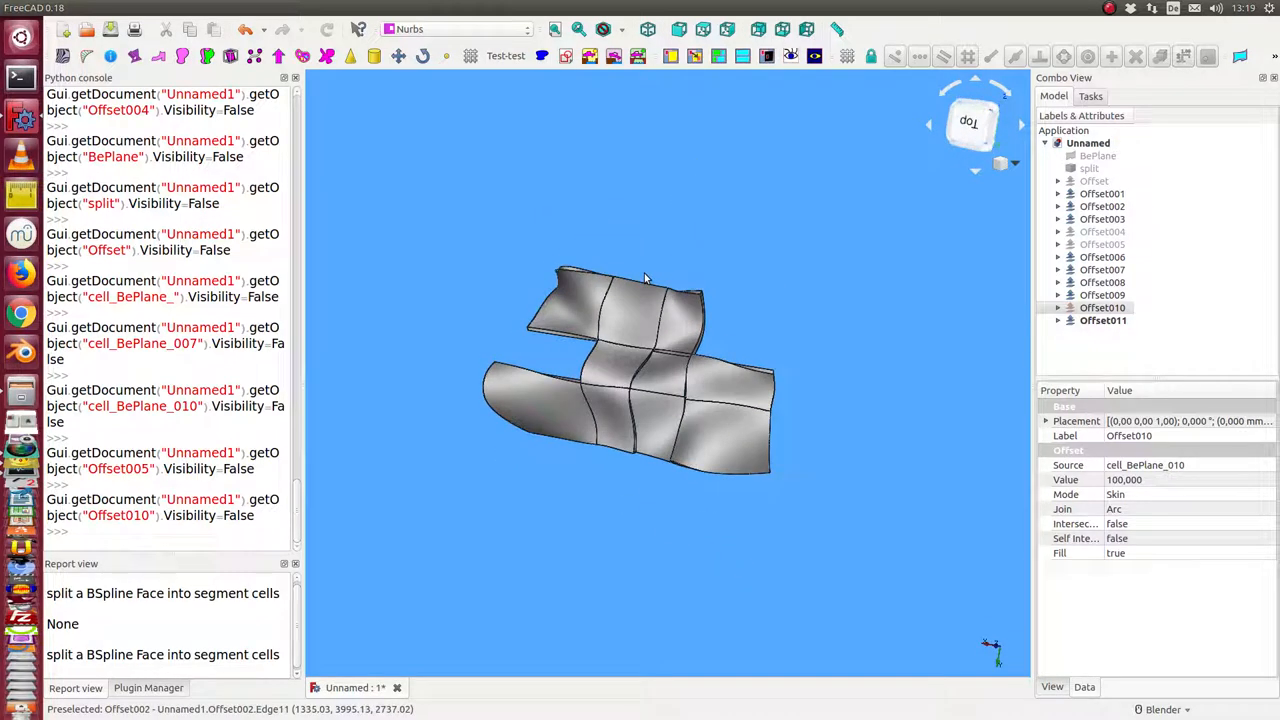
mouse_move(796, 304)
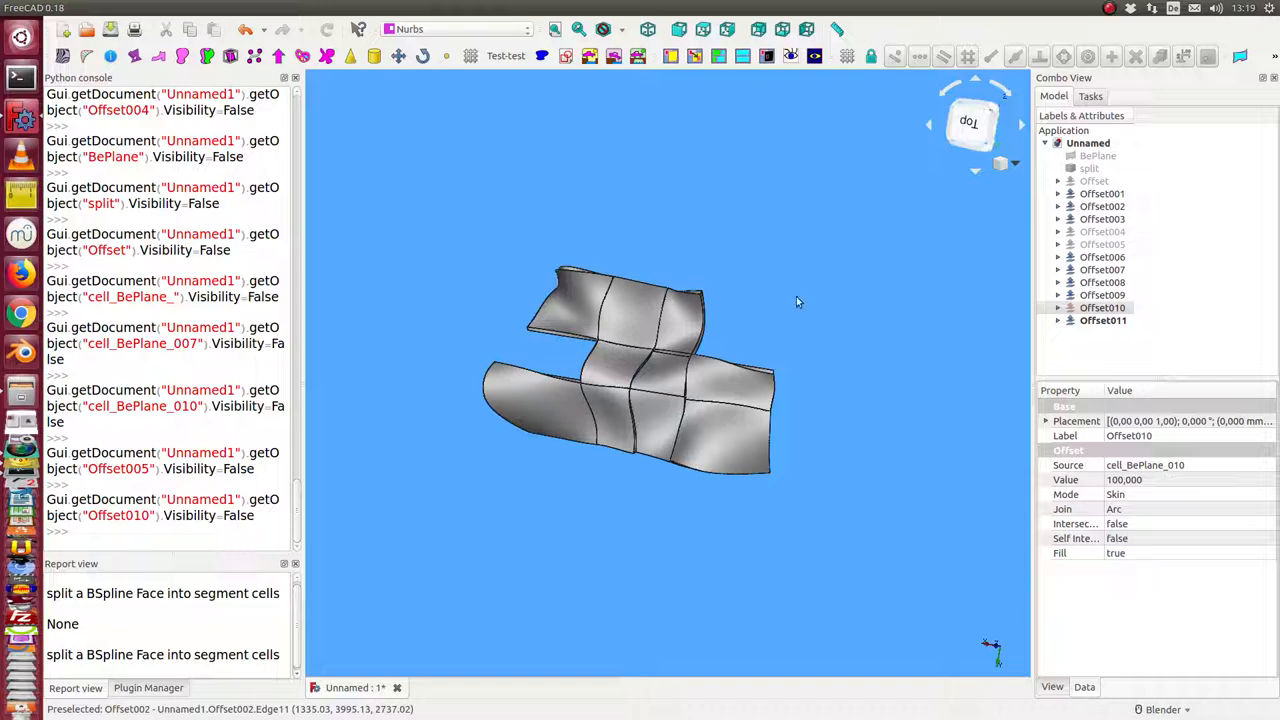